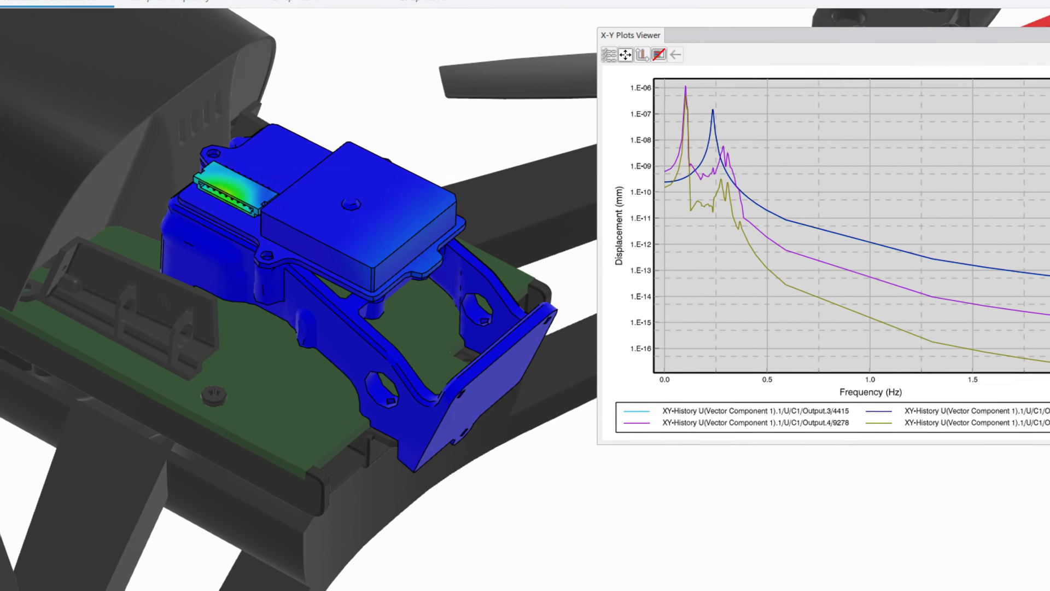
# Step: Play the propeller complex frequency mode shapes and the drone drop-test stress animations
pyautogui.click(226, 45)
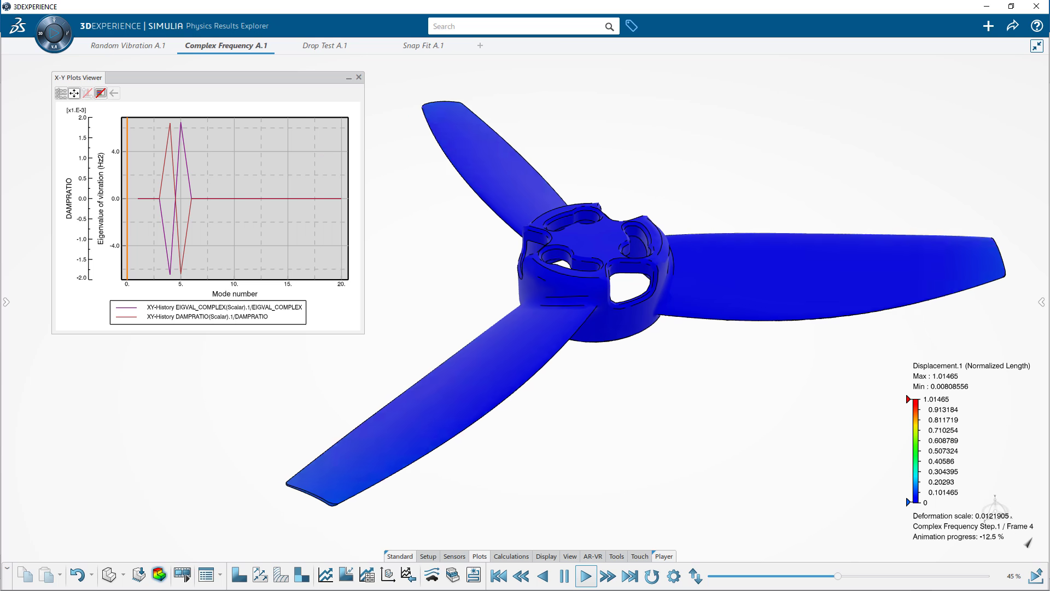
pyautogui.click(584, 575)
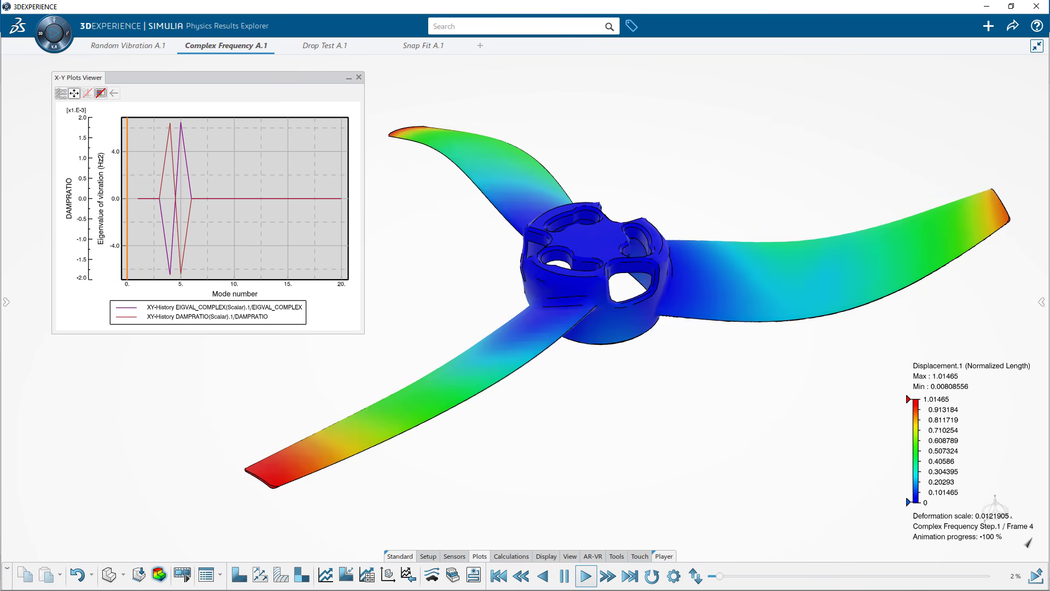
pyautogui.click(323, 46)
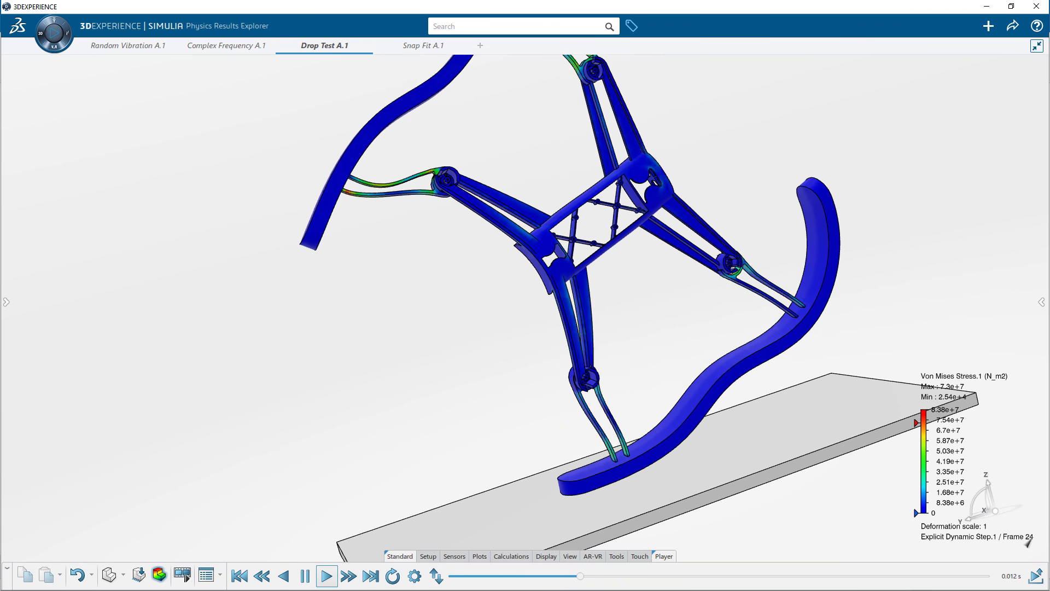
pyautogui.click(327, 576)
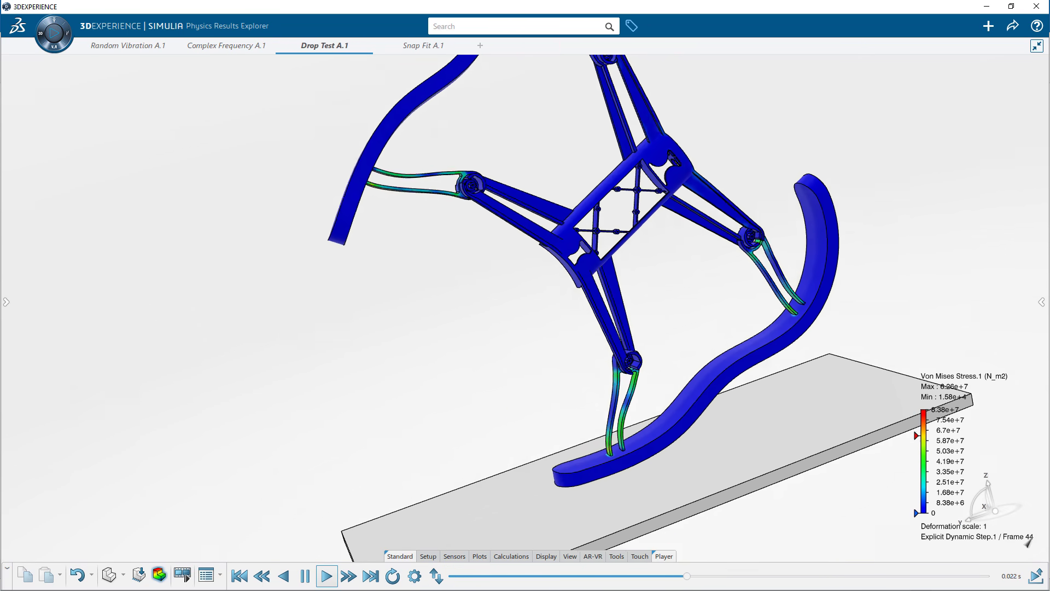
pyautogui.click(327, 576)
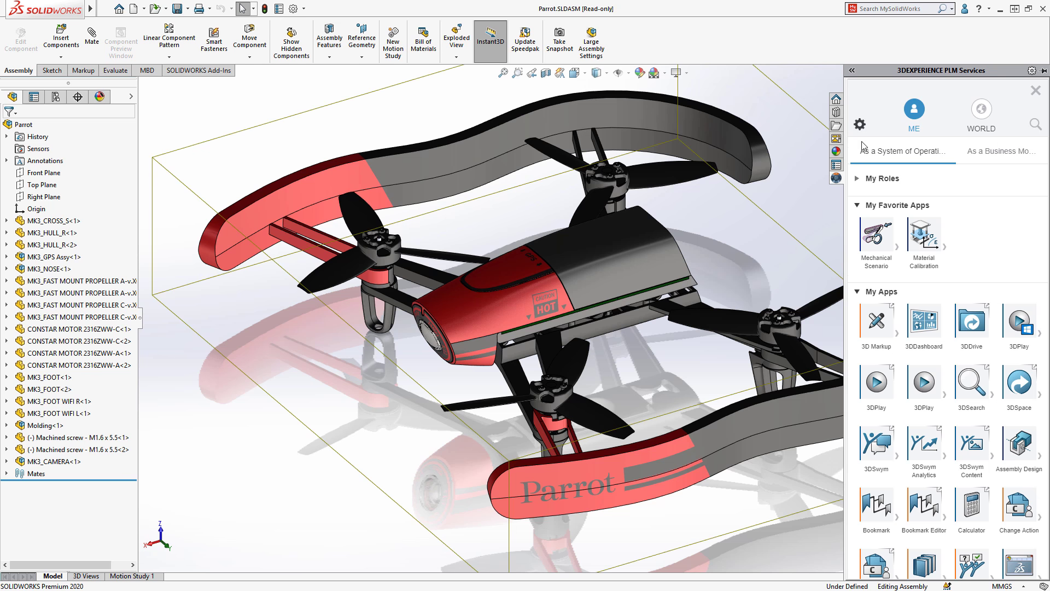
# Step: Create a structural Mechanical Scenario simulation titled 'Random Vibration' for the drone
pyautogui.click(876, 239)
pyautogui.write('Random Vibr')
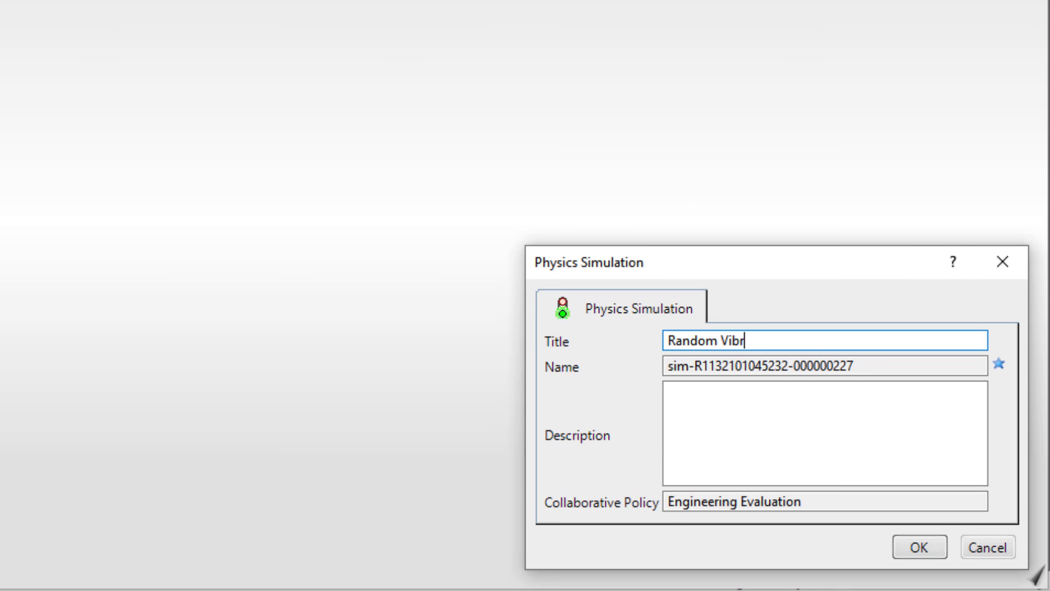
pyautogui.write('ation')
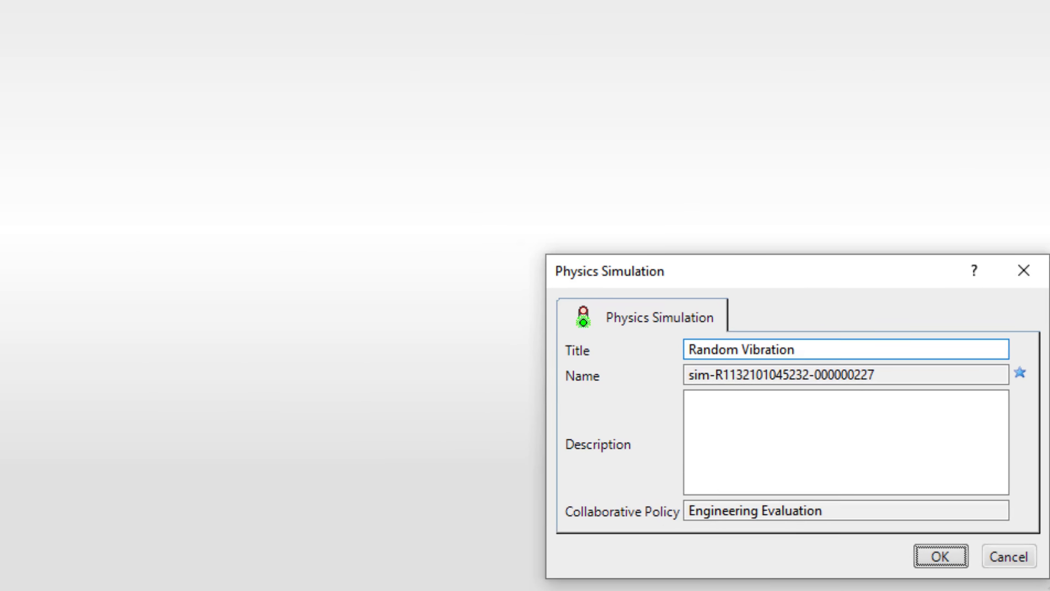
pyautogui.click(939, 555)
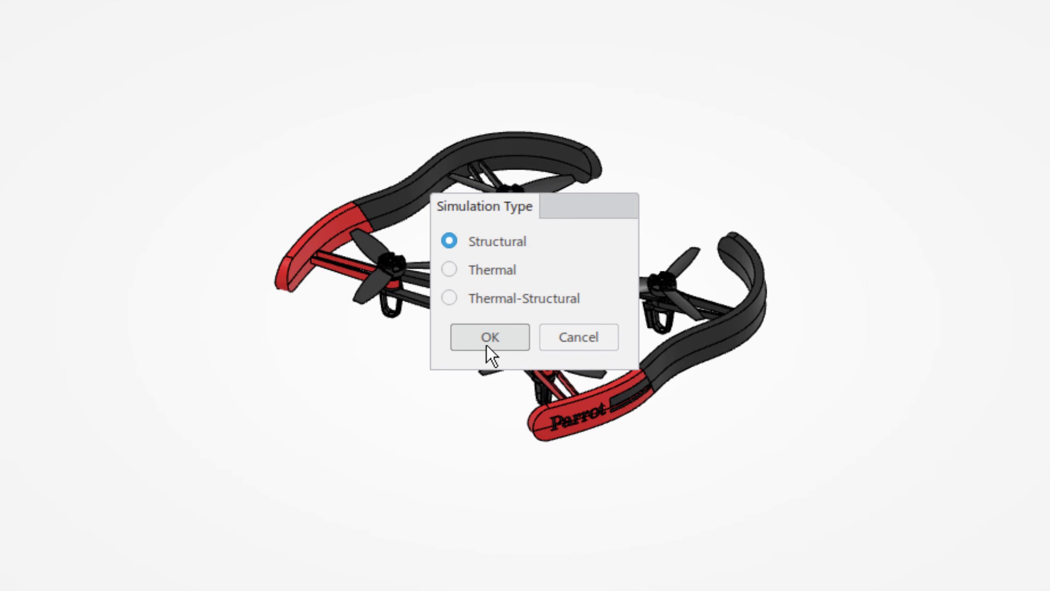
pyautogui.click(489, 337)
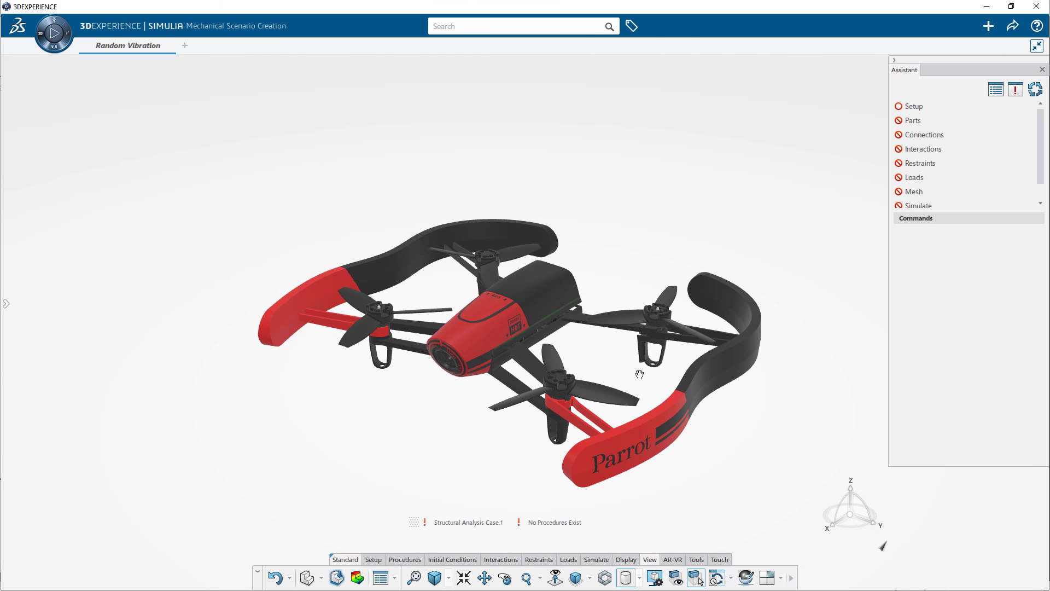
# Step: Create the finite element model and a Frequency Step extracting 30 modes
pyautogui.click(913, 105)
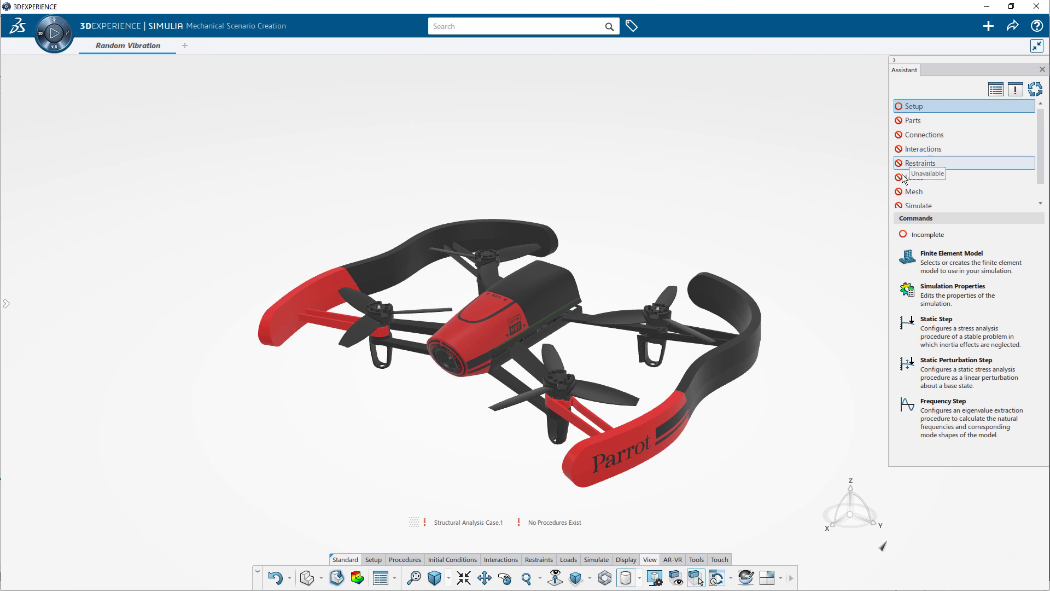
pyautogui.click(907, 257)
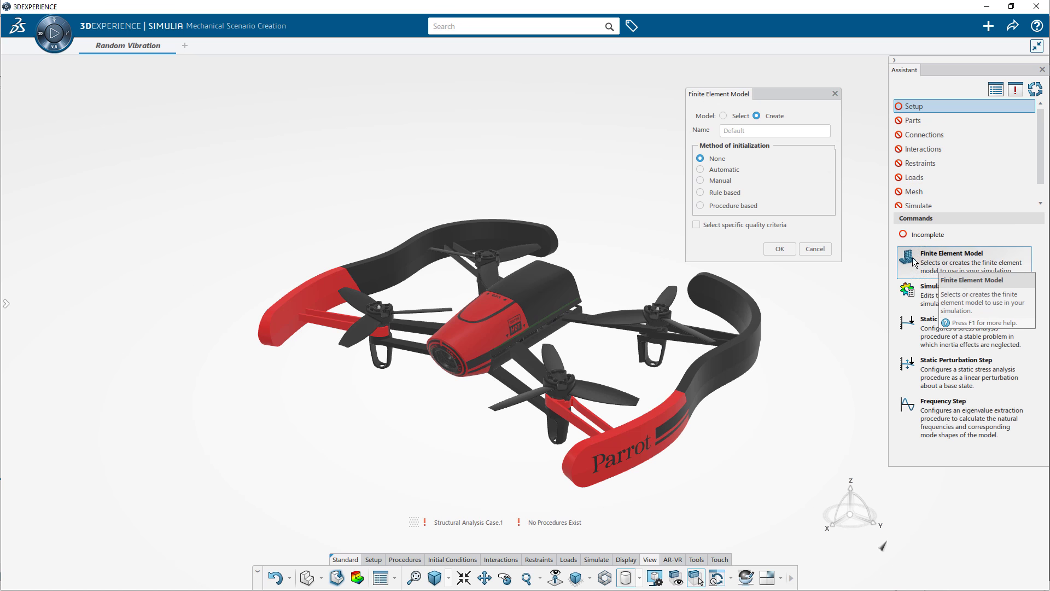
pyautogui.click(779, 248)
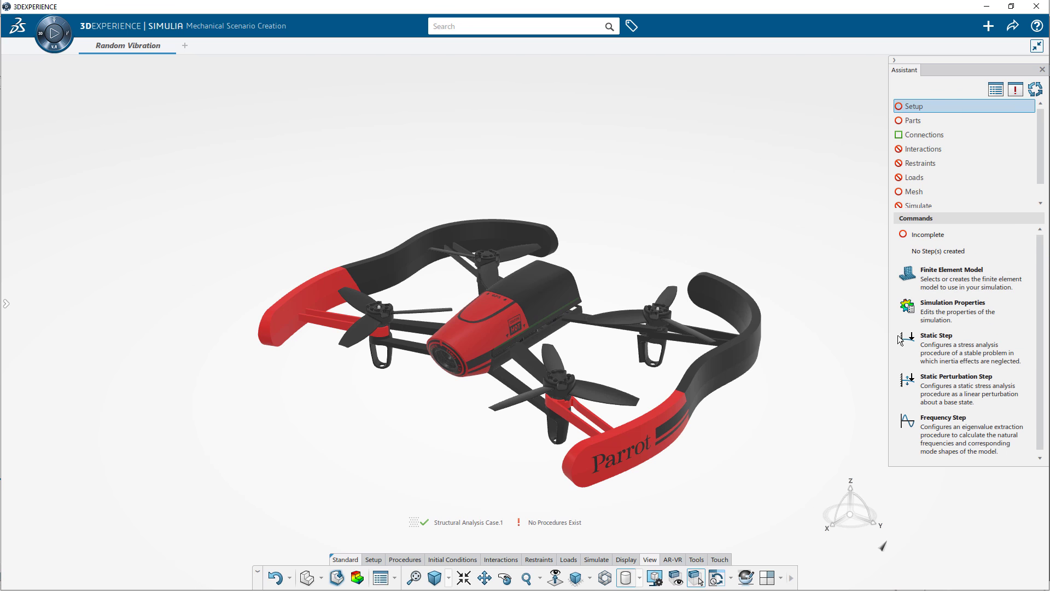
pyautogui.click(943, 422)
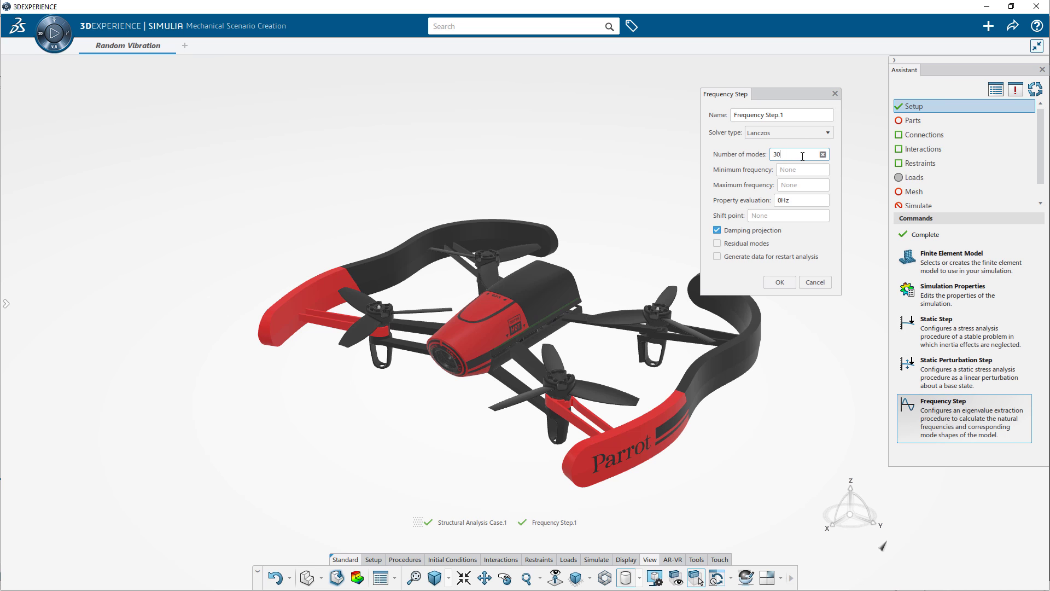
pyautogui.click(779, 283)
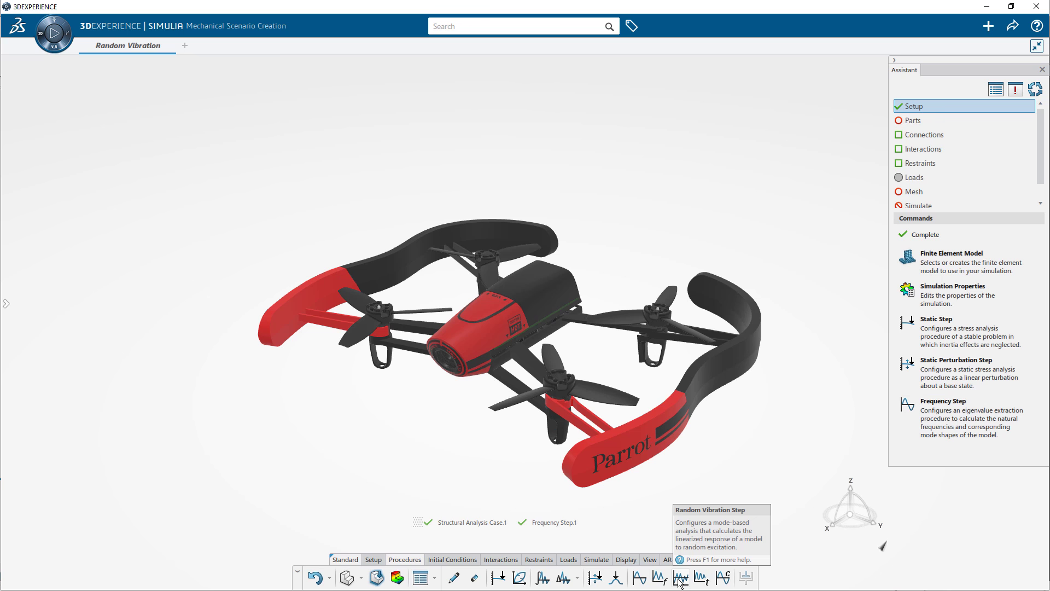
# Step: Add a Random Vibration Step over 1–2000 Hz with damping 2 for modes 1–30
pyautogui.click(680, 578)
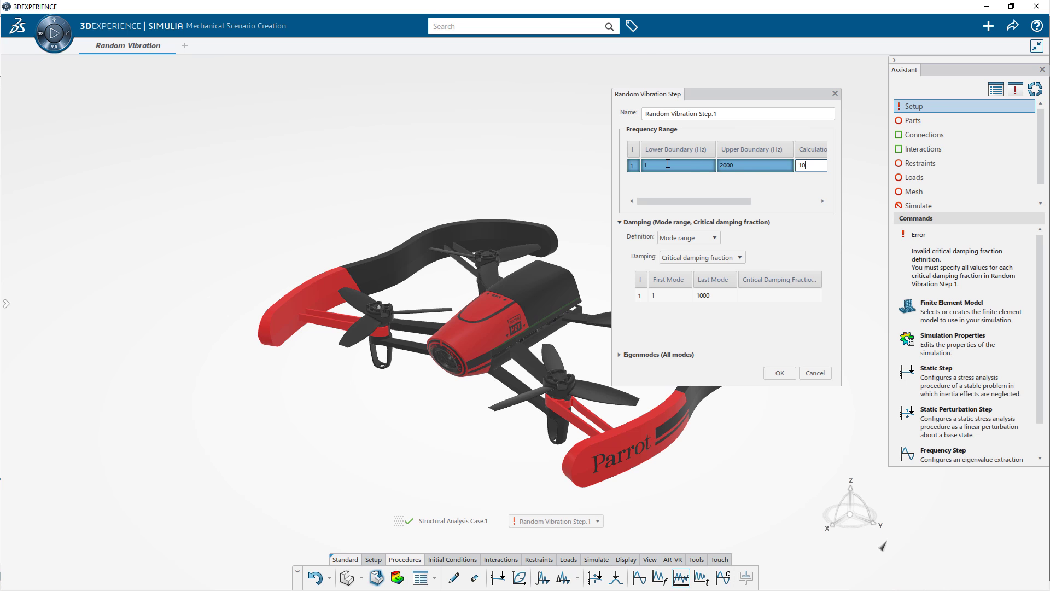
pyautogui.doubleClick(702, 295)
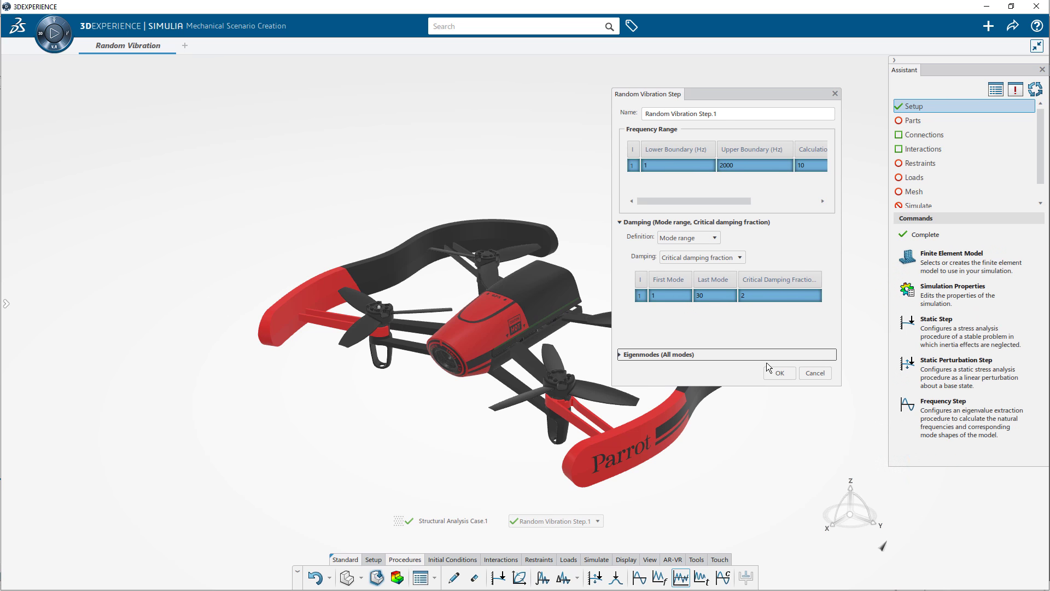
pyautogui.click(779, 373)
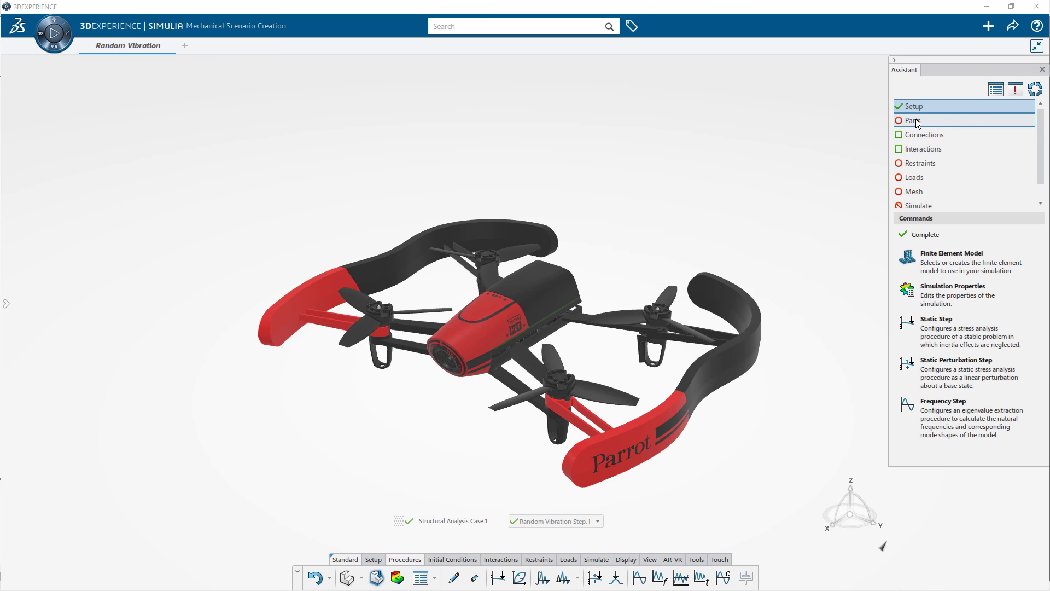
# Step: Keep only three contributing shapes, including the camera and GPS assemblies
pyautogui.click(912, 120)
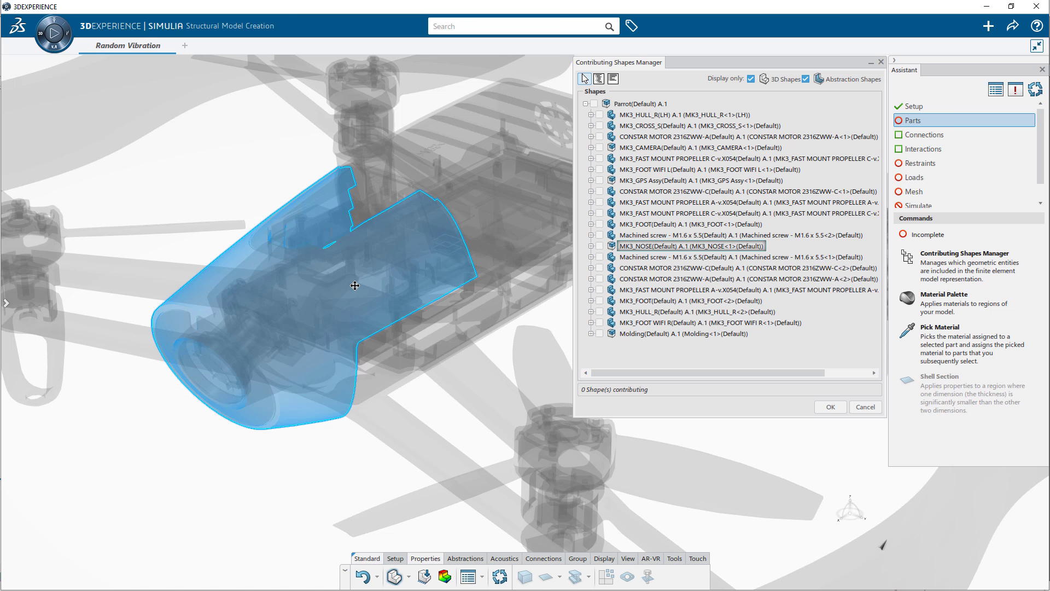
pyautogui.click(700, 180)
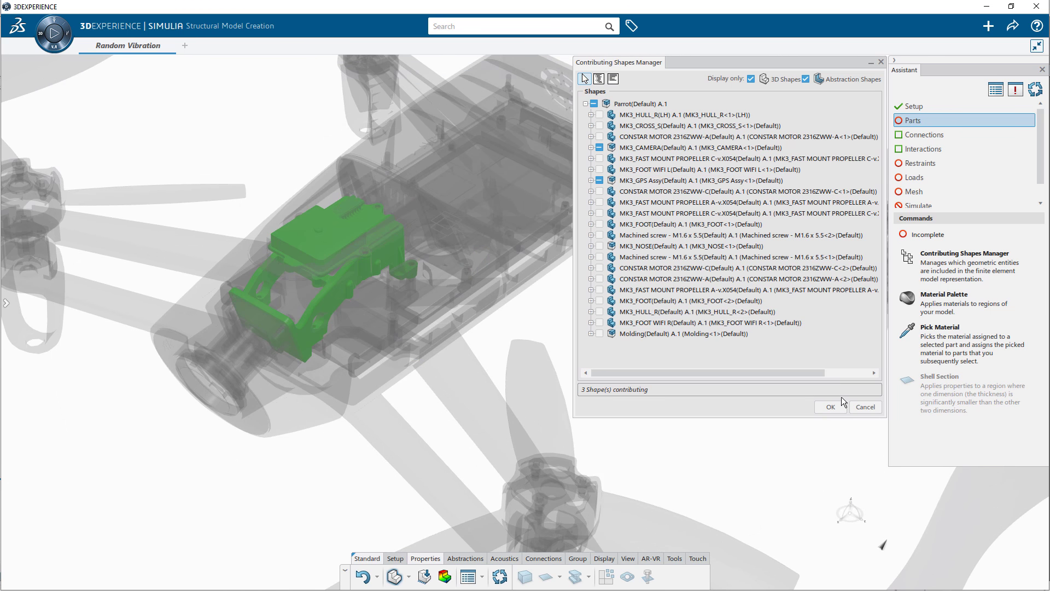
pyautogui.click(830, 407)
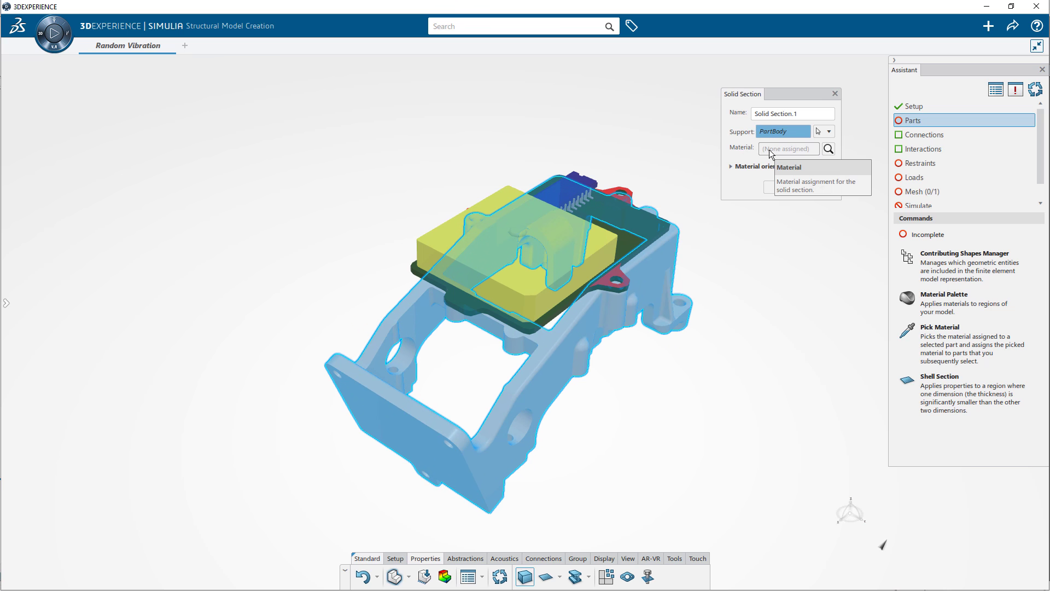
# Step: Filter the Material Palette to in-session materials and pick 1060 Alloy for the section
pyautogui.click(829, 148)
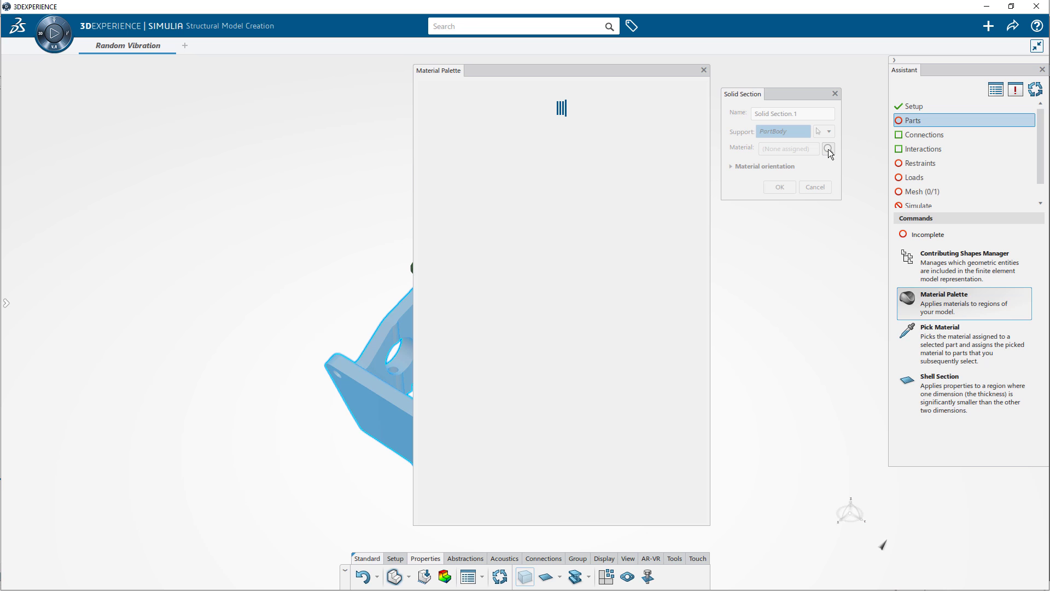
pyautogui.click(490, 90)
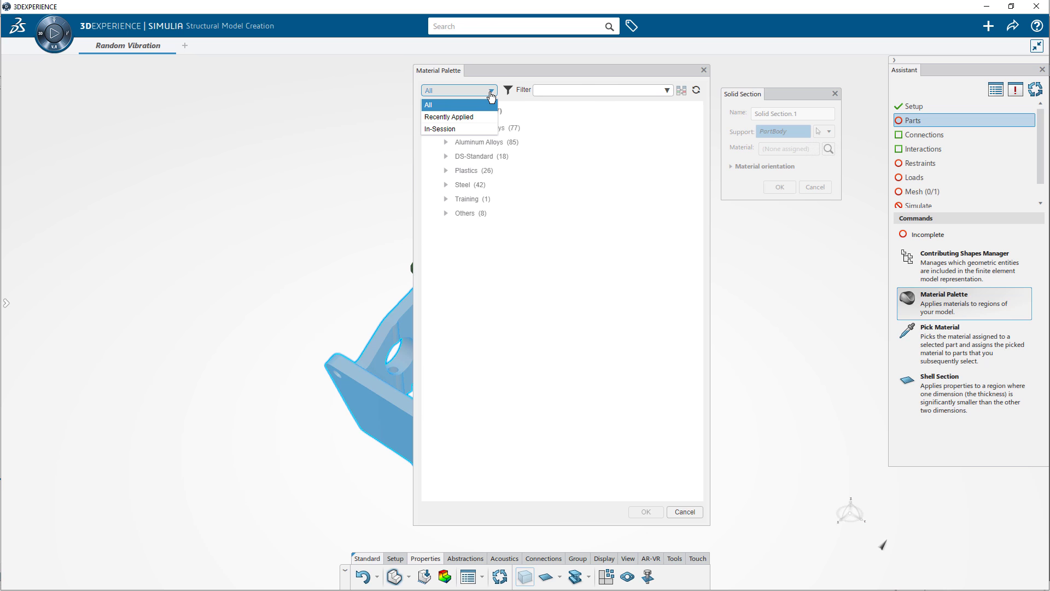
pyautogui.click(440, 129)
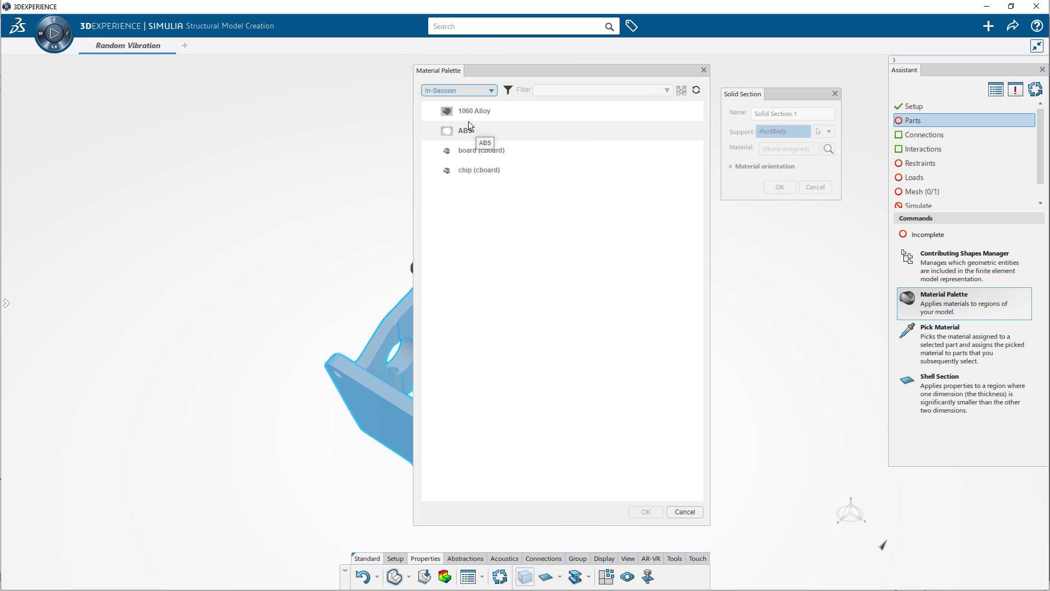
pyautogui.click(474, 110)
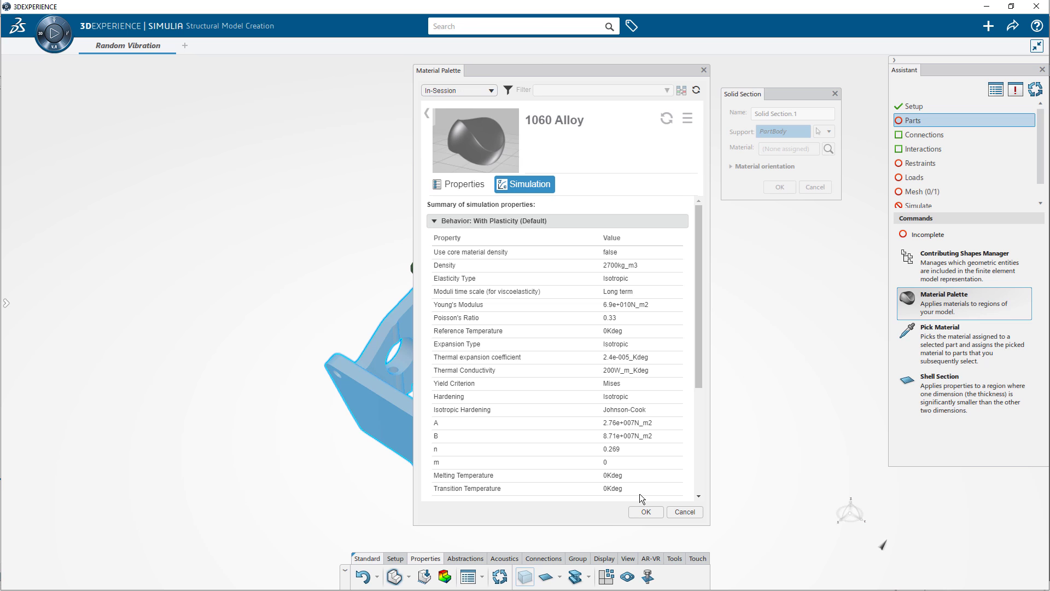
pyautogui.click(645, 512)
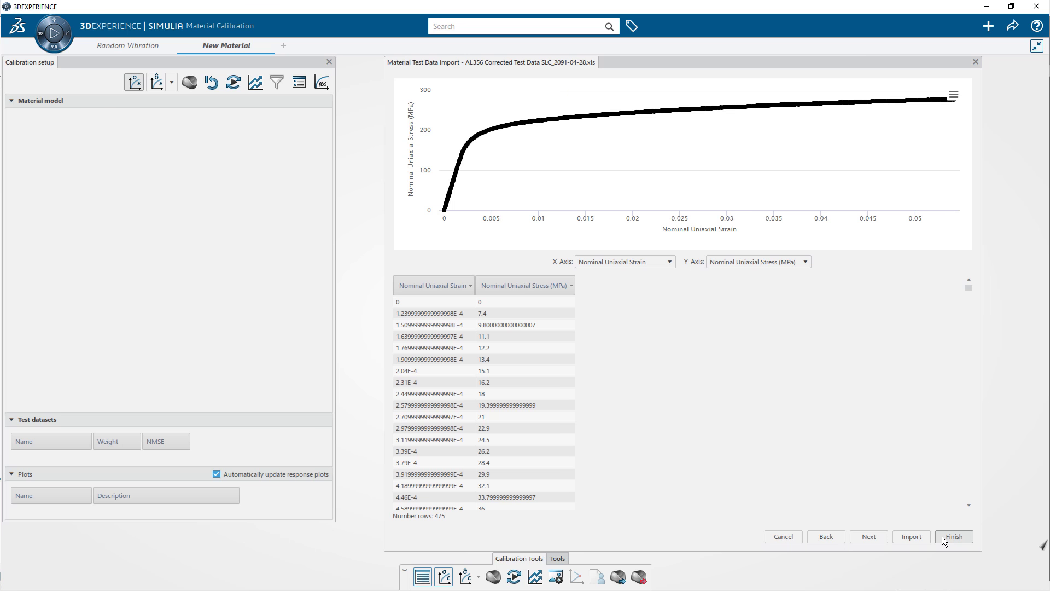
# Step: Import the AL356 test data and calibrate an elastic-plastic Johnson-Cook material
pyautogui.click(953, 536)
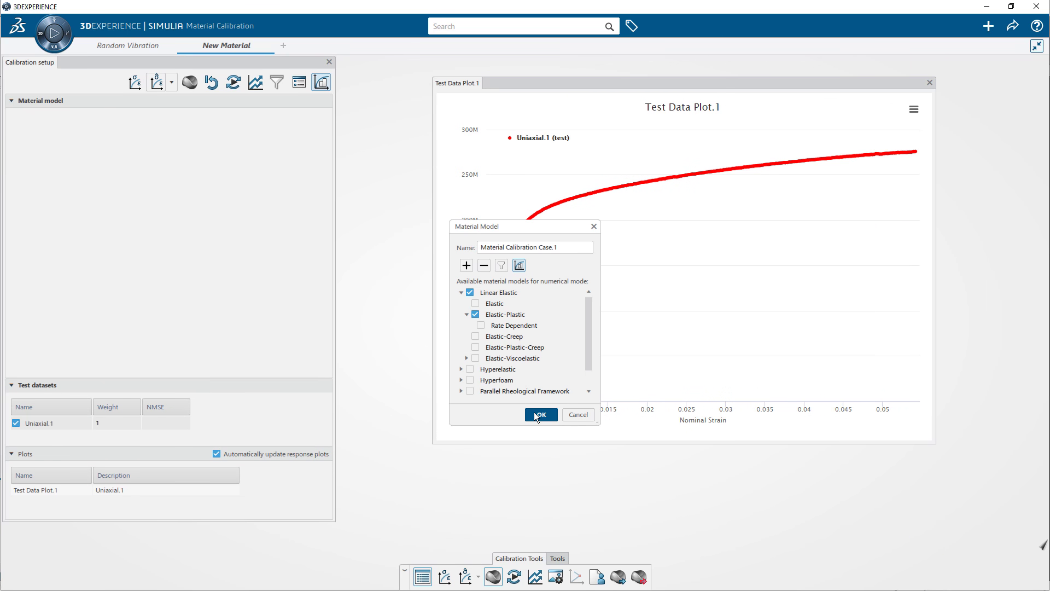
pyautogui.click(540, 414)
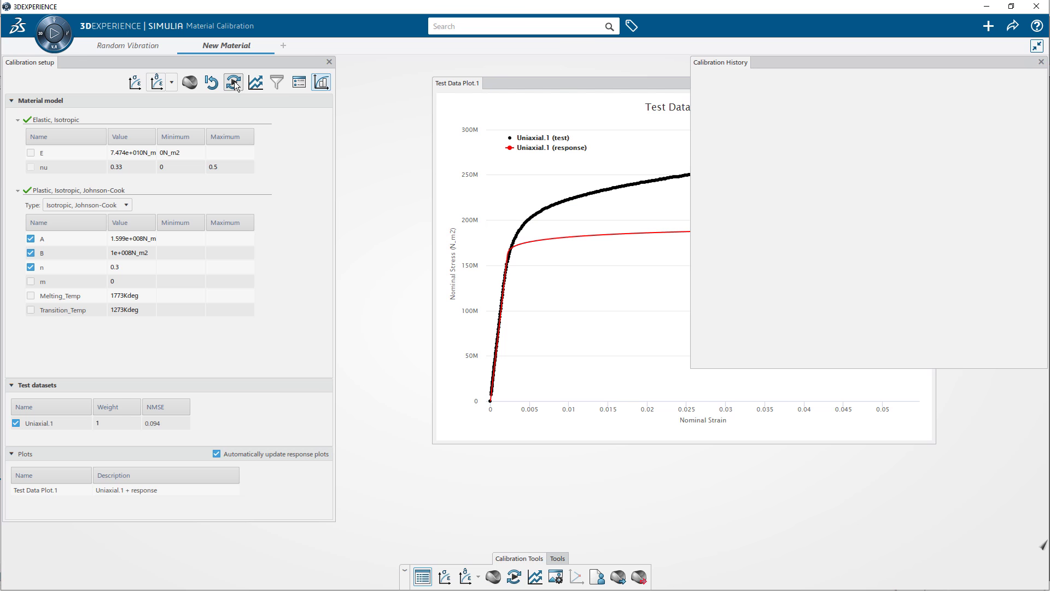
pyautogui.click(233, 82)
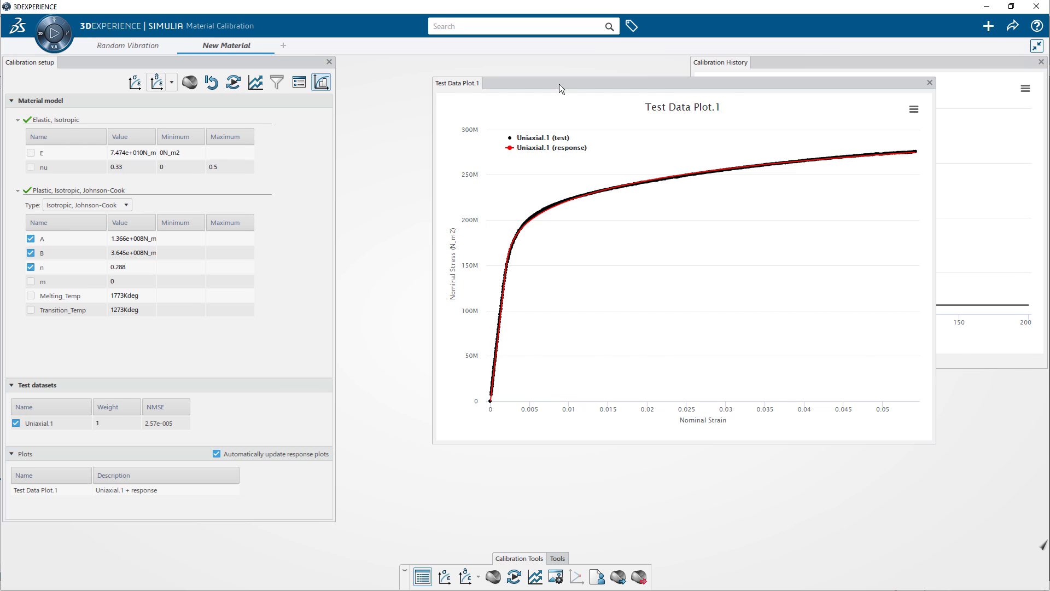
# Step: Return to the Random Vibration scenario and add a virtual bolt connection
pyautogui.click(127, 45)
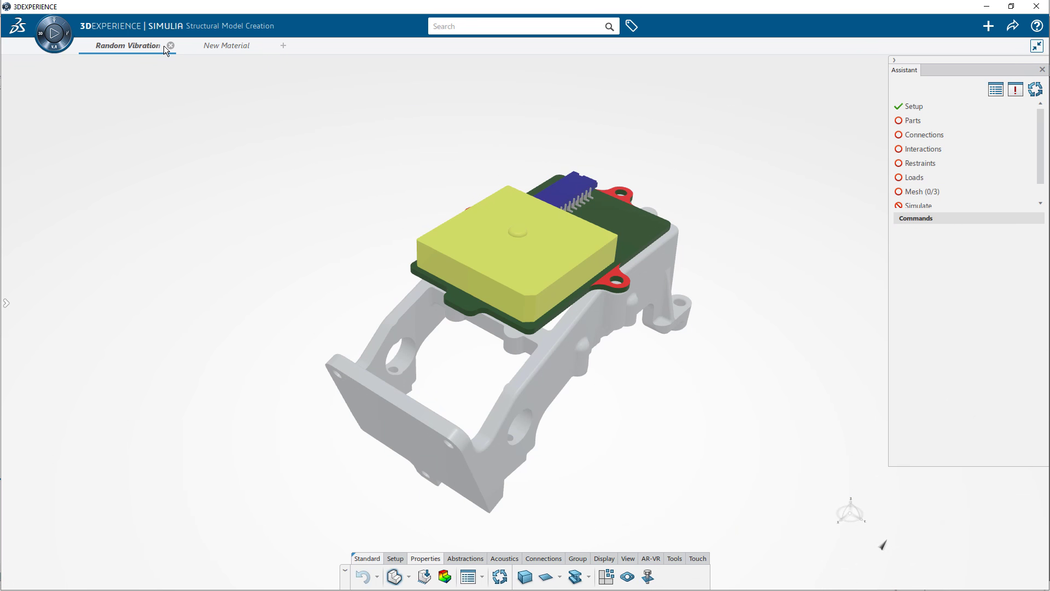
pyautogui.click(924, 135)
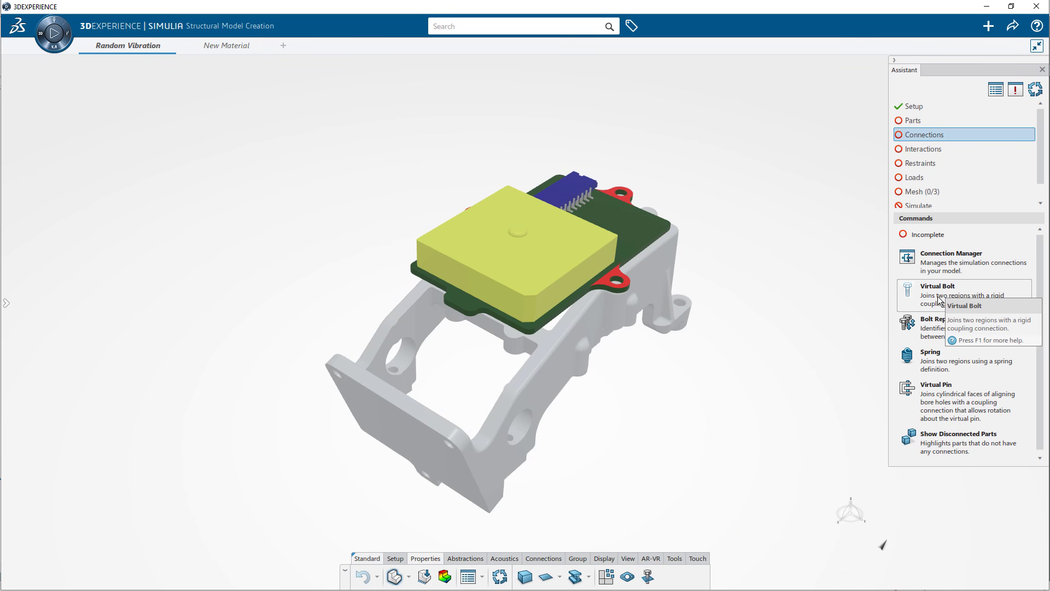
pyautogui.click(937, 286)
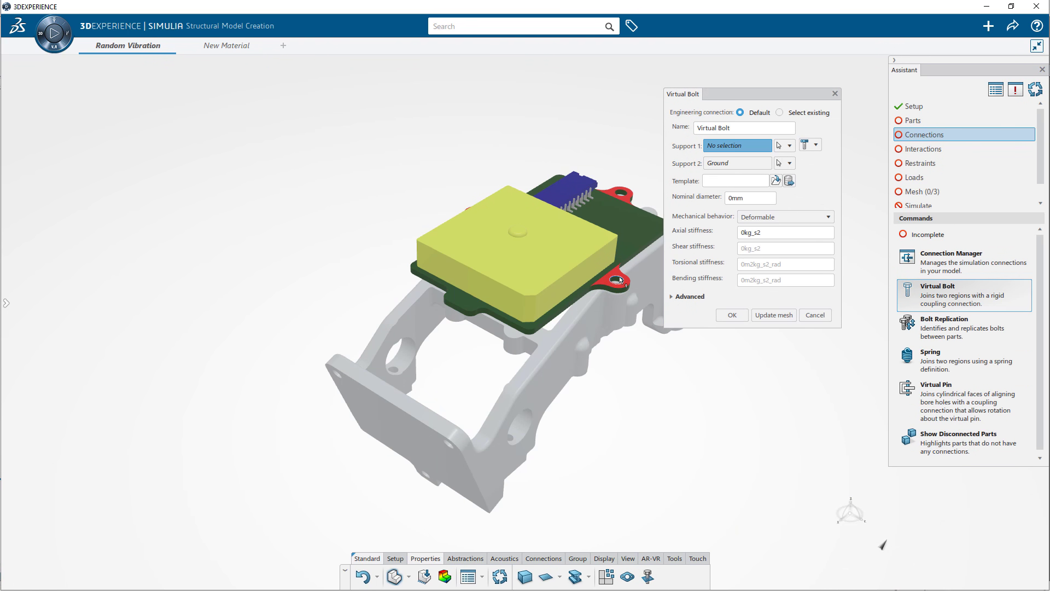
pyautogui.click(617, 278)
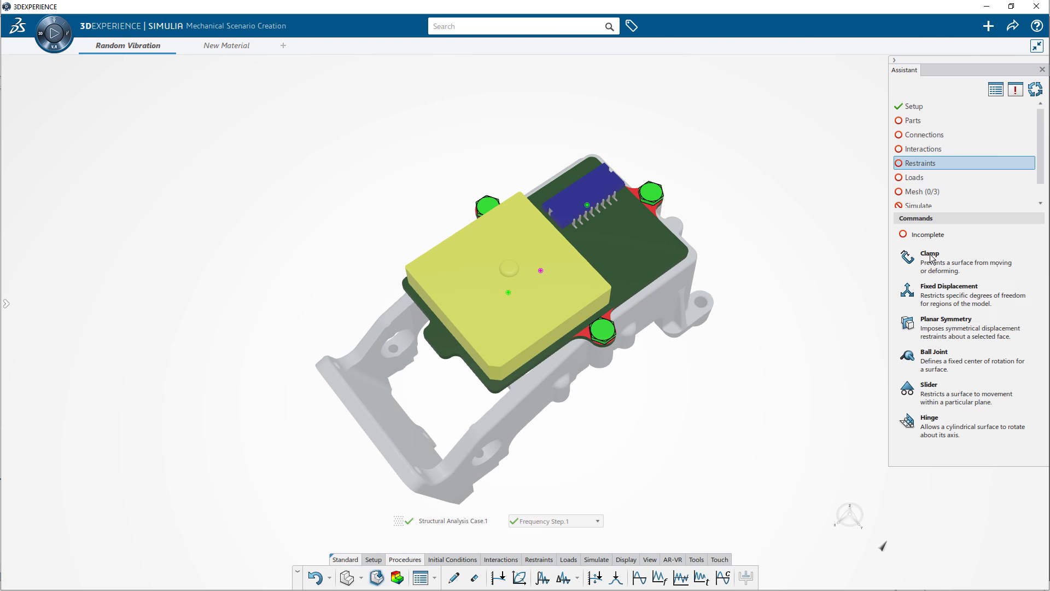
# Step: Add a Clamp restraint on the bracket's mounting hole faces
pyautogui.click(930, 261)
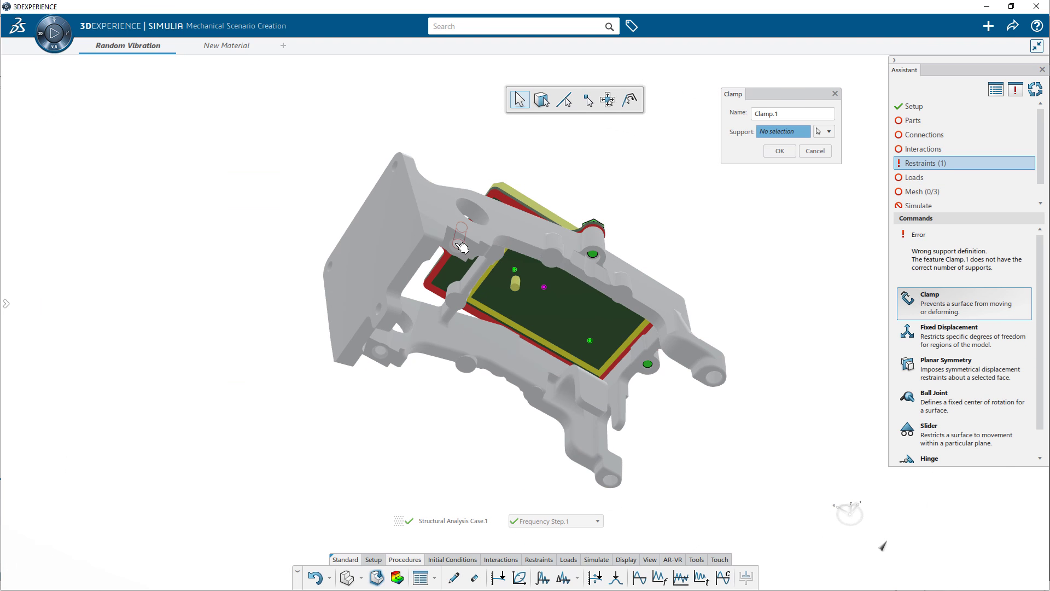
pyautogui.click(712, 368)
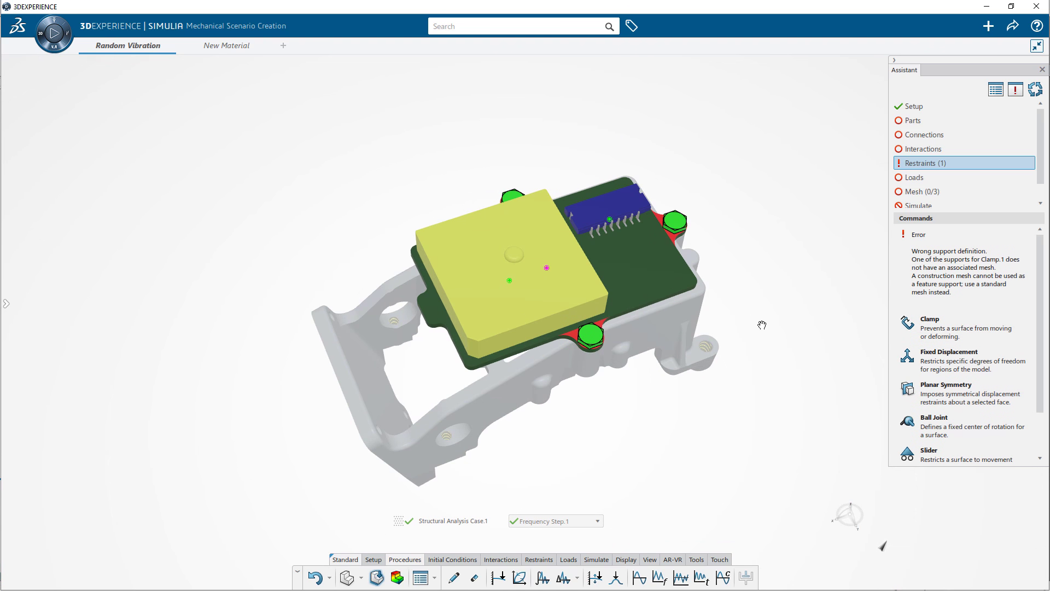
# Step: Apply a Power Spectral Density acceleration load with a table up to 2000 Hz
pyautogui.click(583, 578)
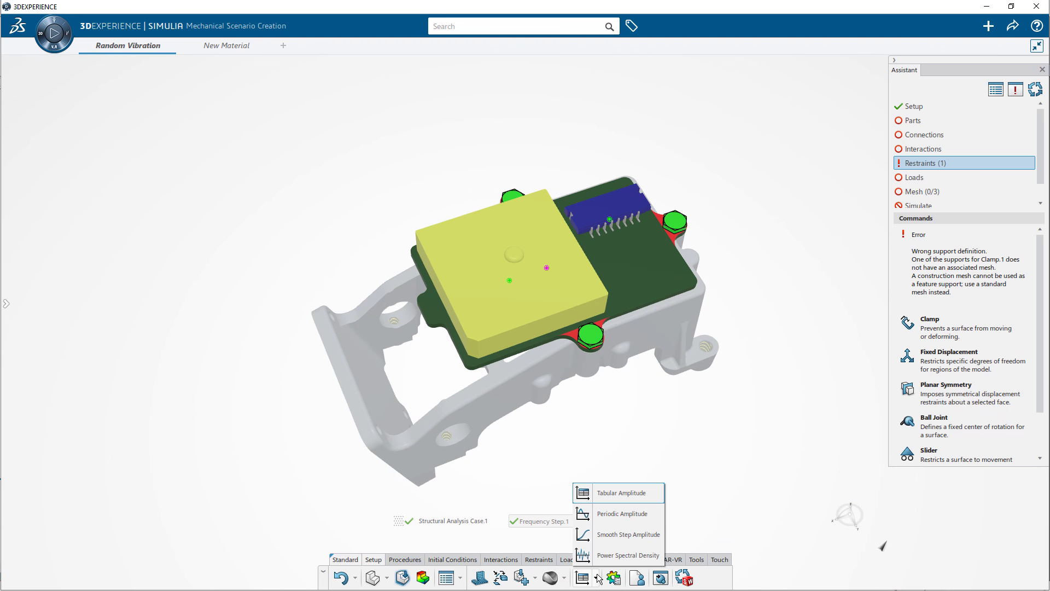
pyautogui.click(627, 556)
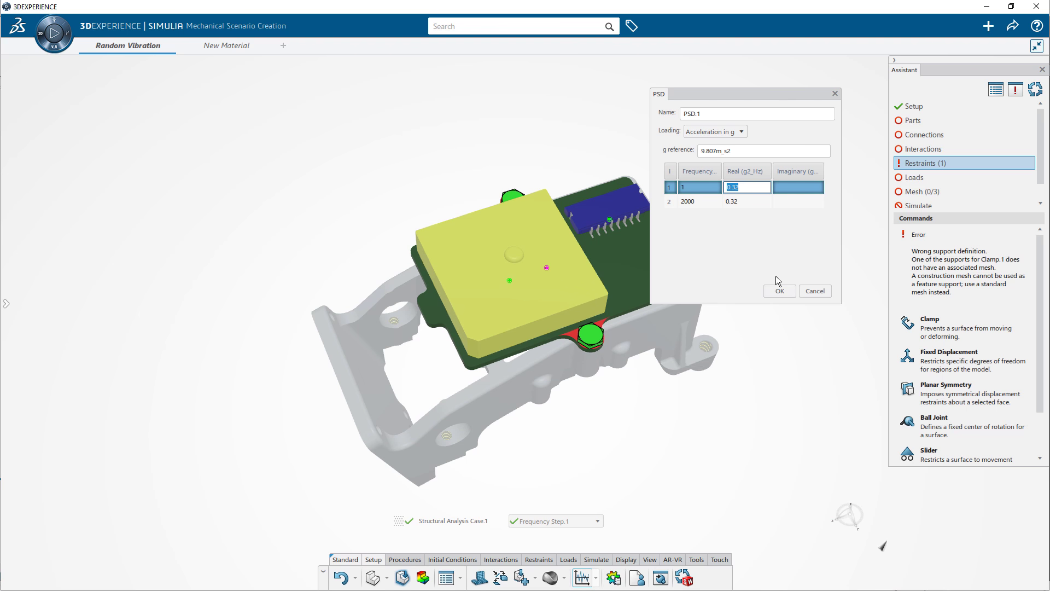
pyautogui.click(779, 290)
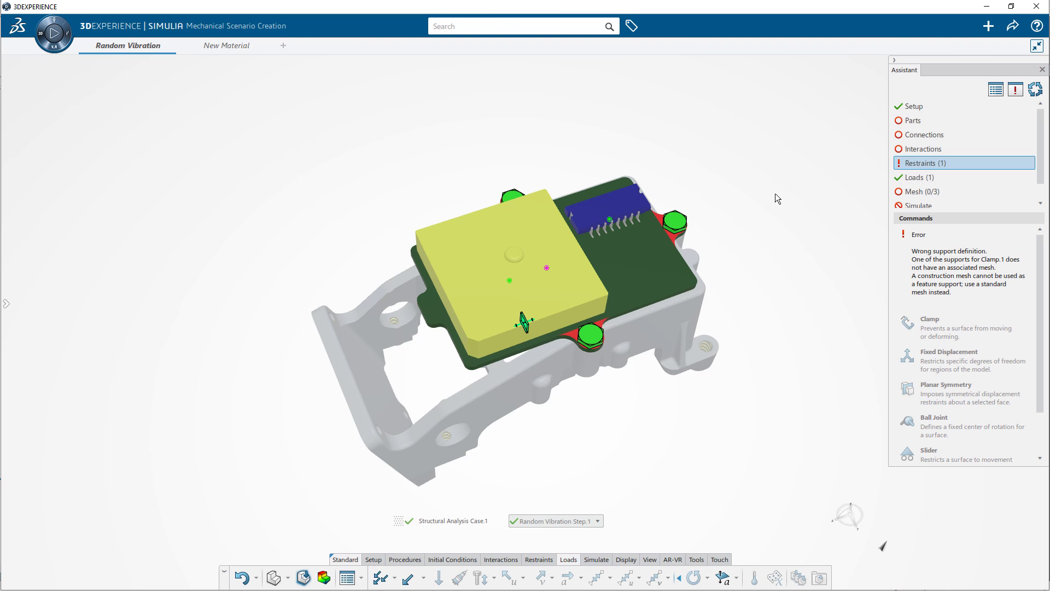
pyautogui.click(922, 191)
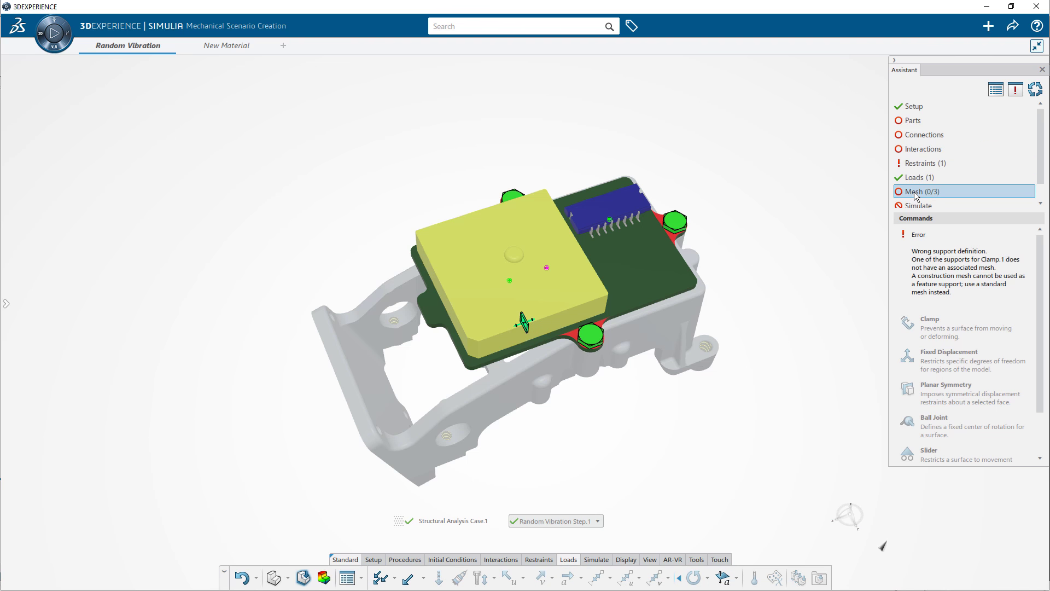
# Step: Mesh all four parts and review the mesh quality report
pyautogui.click(918, 192)
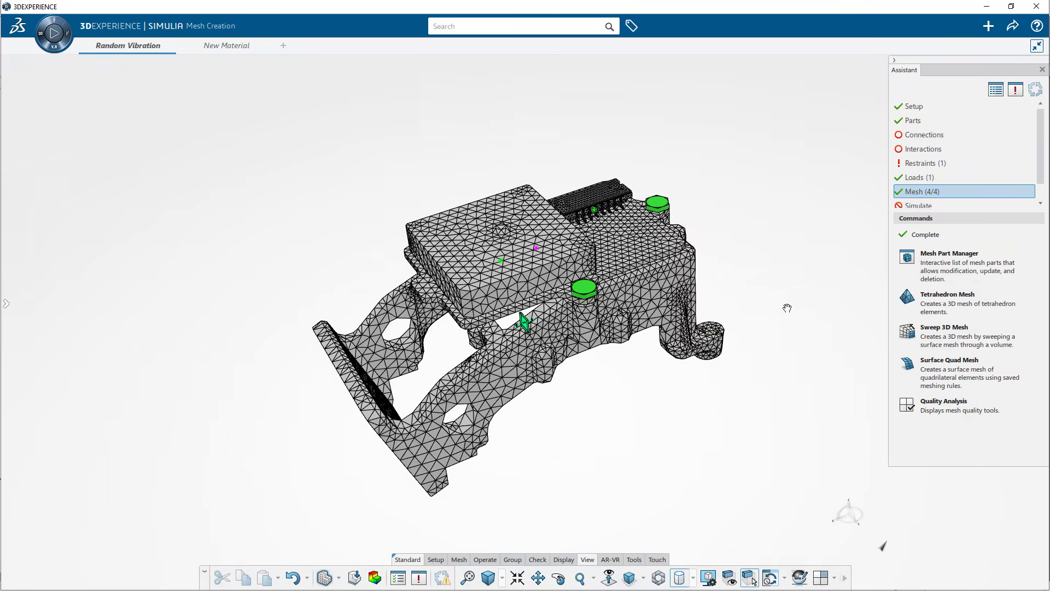
pyautogui.click(907, 405)
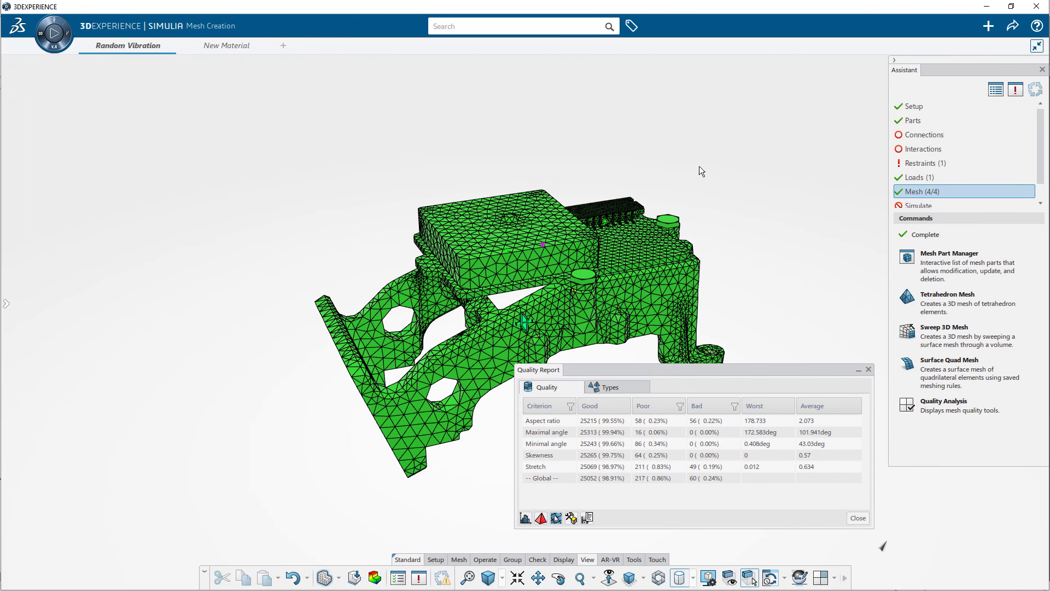
pyautogui.click(858, 518)
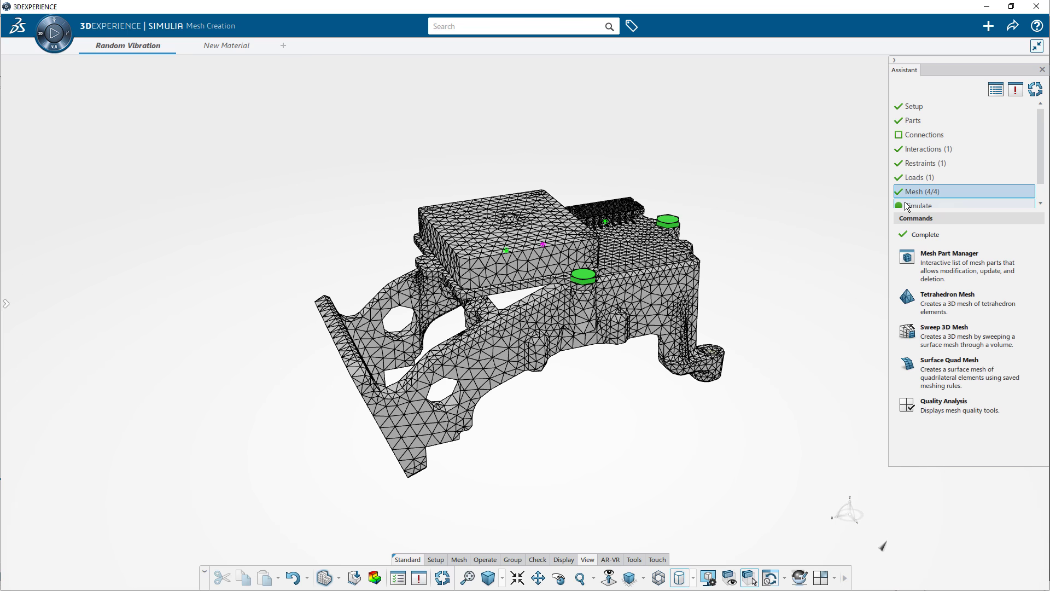
# Step: Run the random vibration simulation with the Location set to Cloud
pyautogui.click(918, 205)
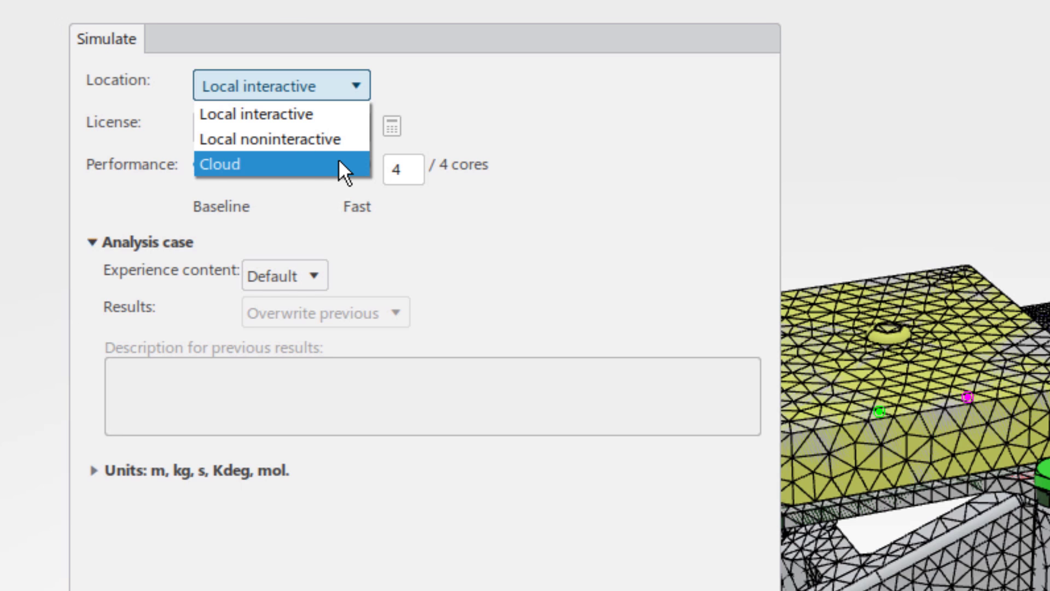
pyautogui.click(221, 165)
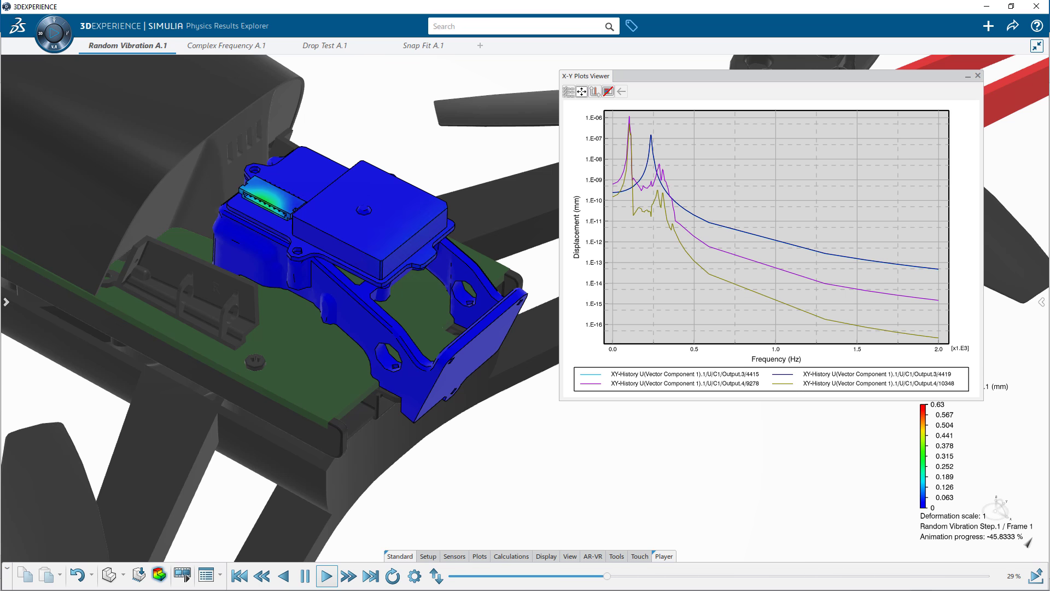
# Step: Set the Complex Frequency A.1 step's minimum frequency to 20
pyautogui.click(226, 45)
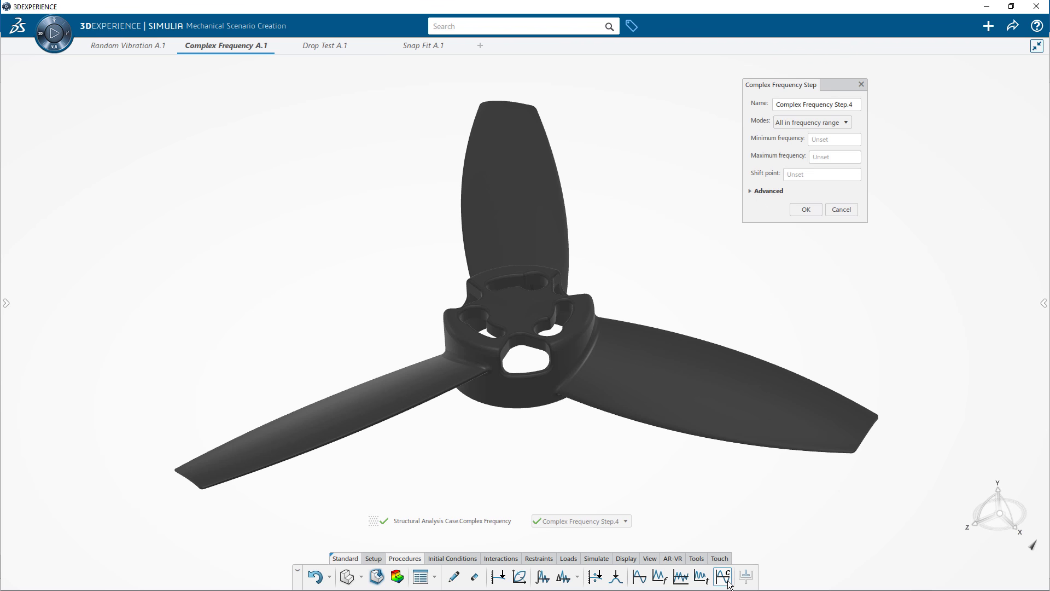
pyautogui.click(833, 140)
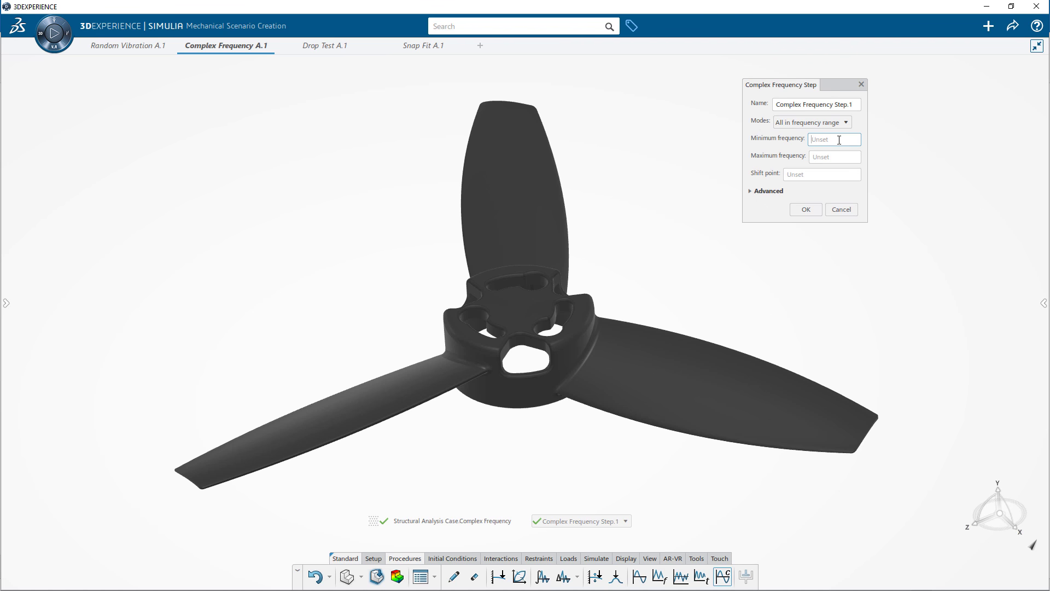
pyautogui.write('20')
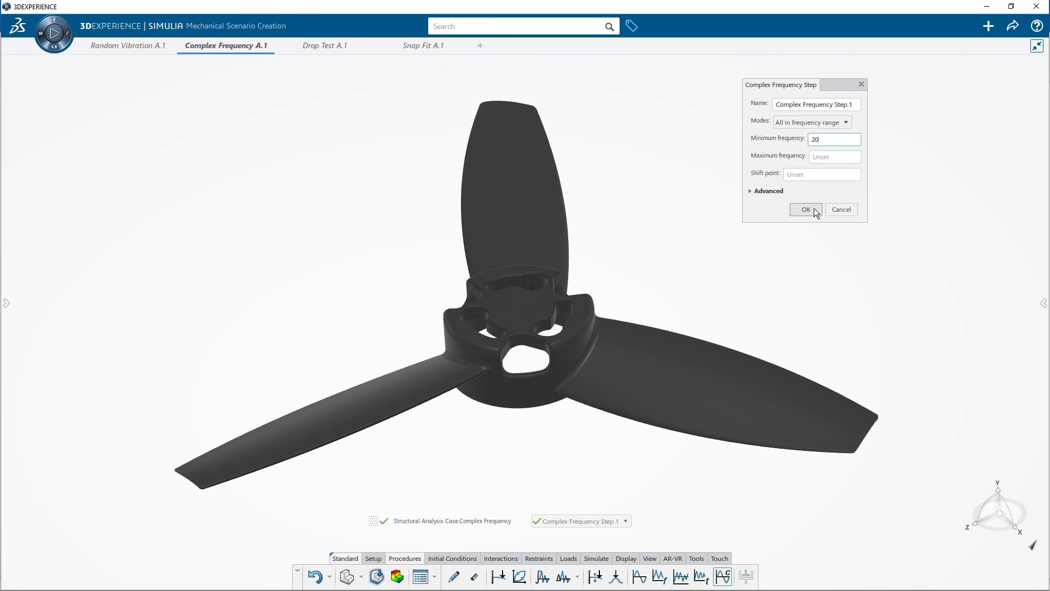
pyautogui.click(805, 209)
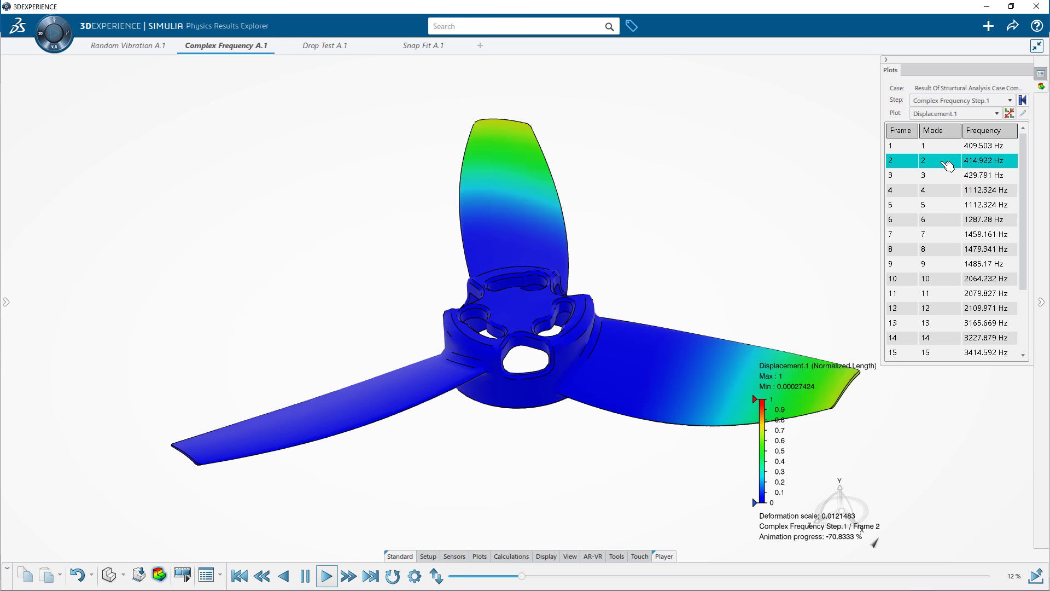
# Step: Show propeller mode shapes 3 and 4 and plot DAMPRATIO across mode numbers
pyautogui.click(922, 175)
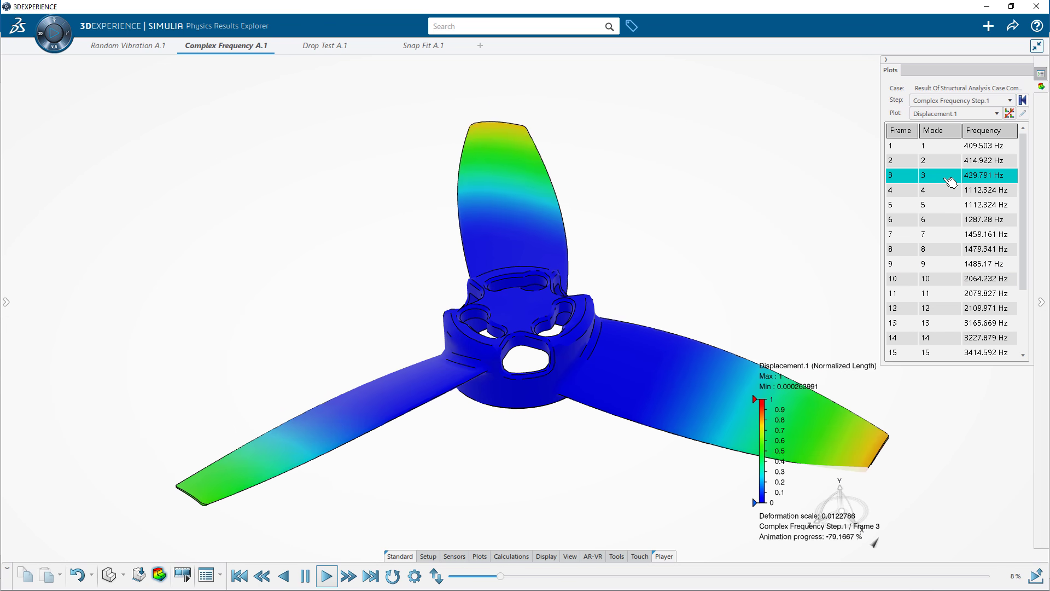
pyautogui.click(922, 190)
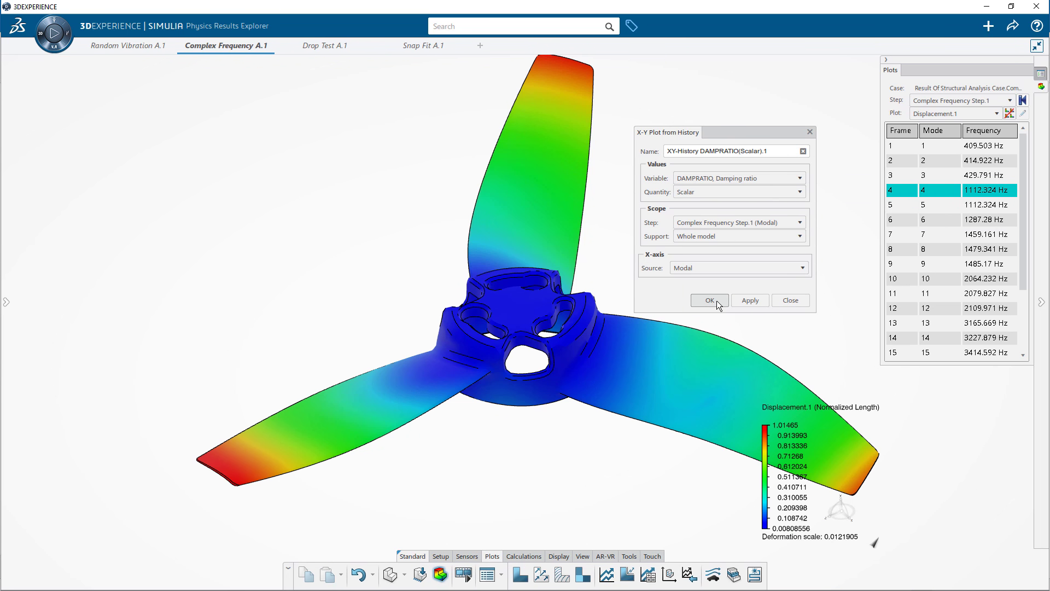
pyautogui.click(709, 300)
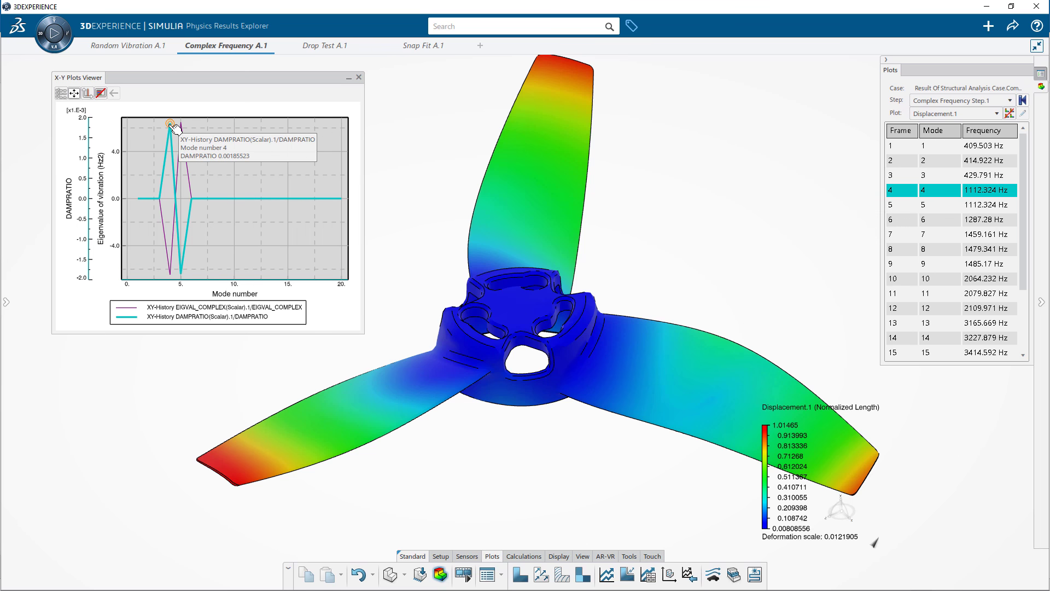
pyautogui.click(325, 46)
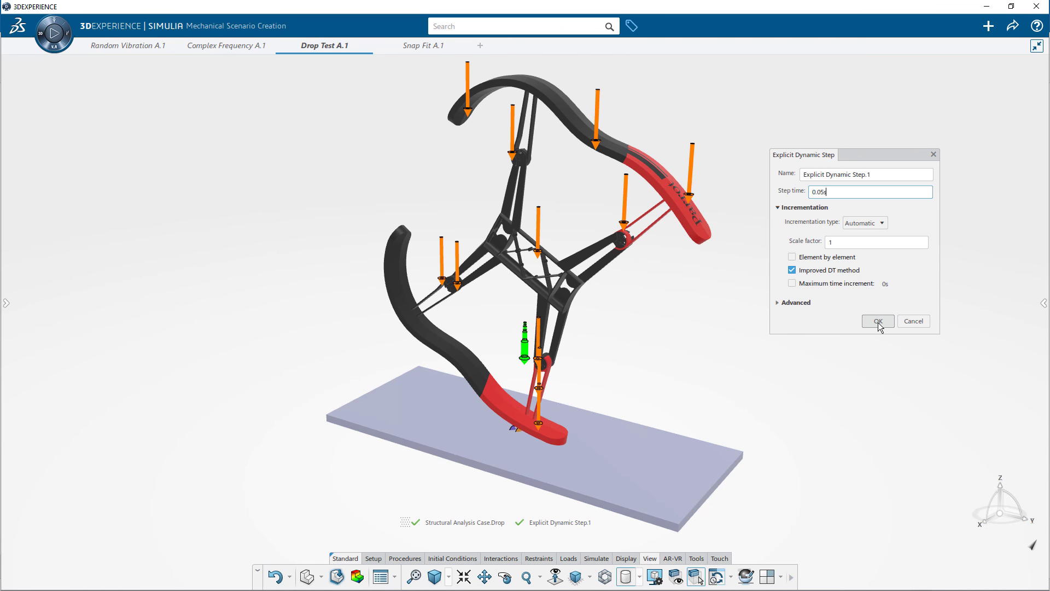
# Step: Confirm the 0.05 s explicit dynamic step and scrub drop-test frames through impact
pyautogui.click(878, 321)
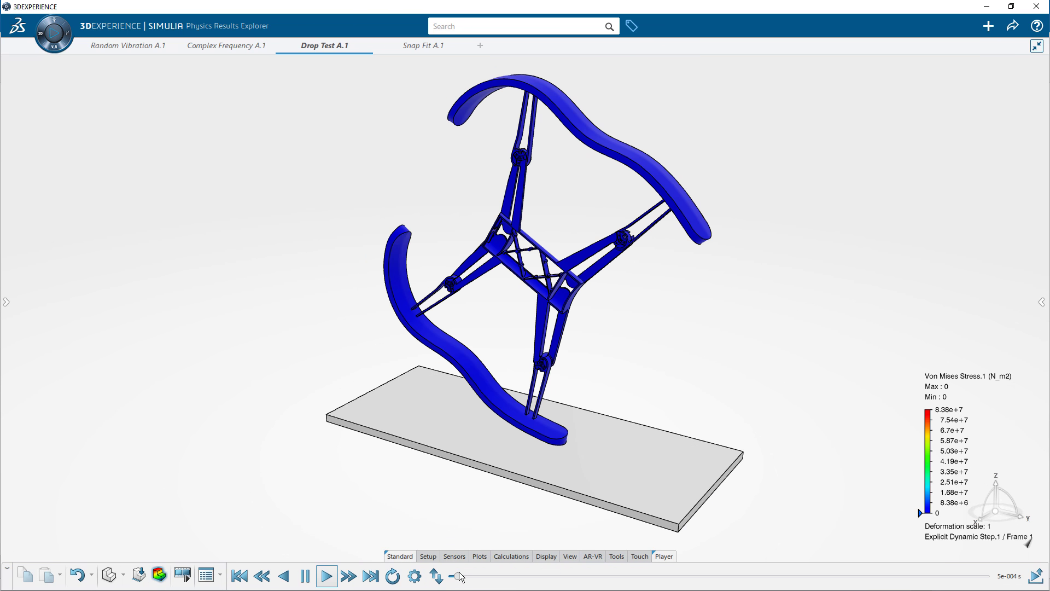
pyautogui.click(327, 576)
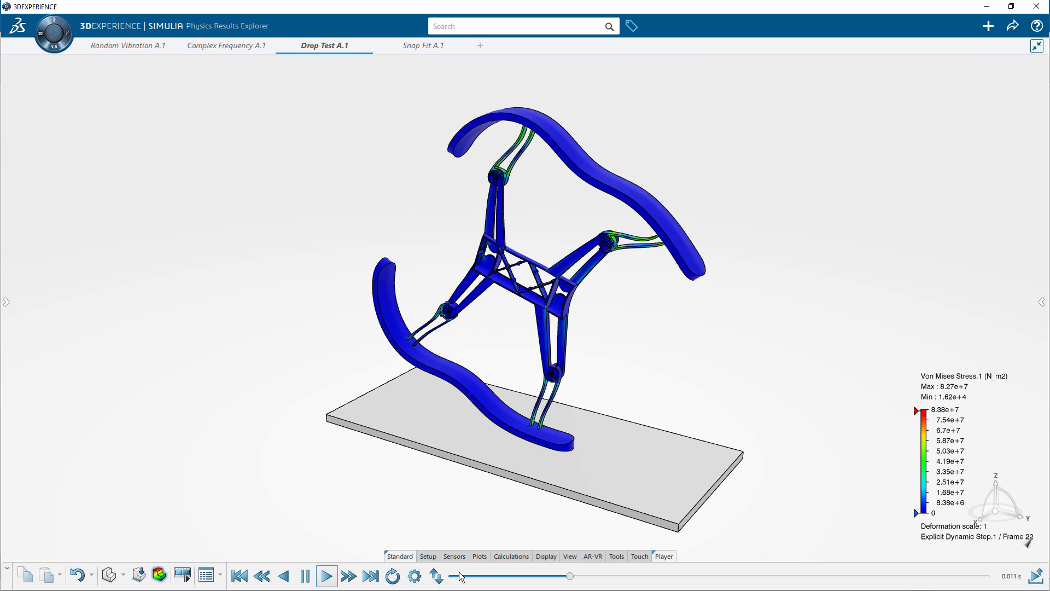
pyautogui.click(327, 575)
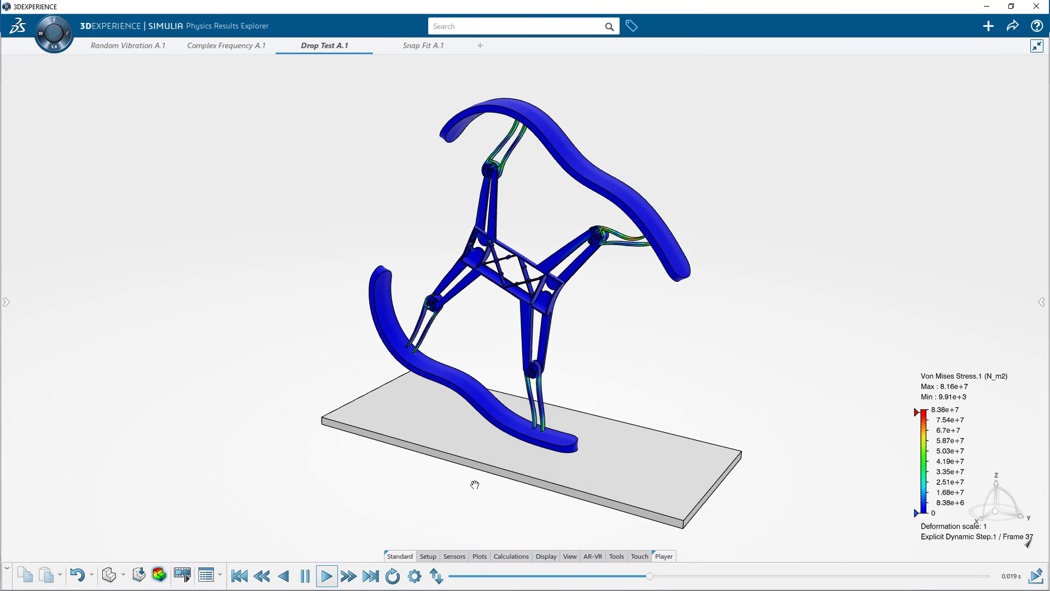
pyautogui.click(328, 576)
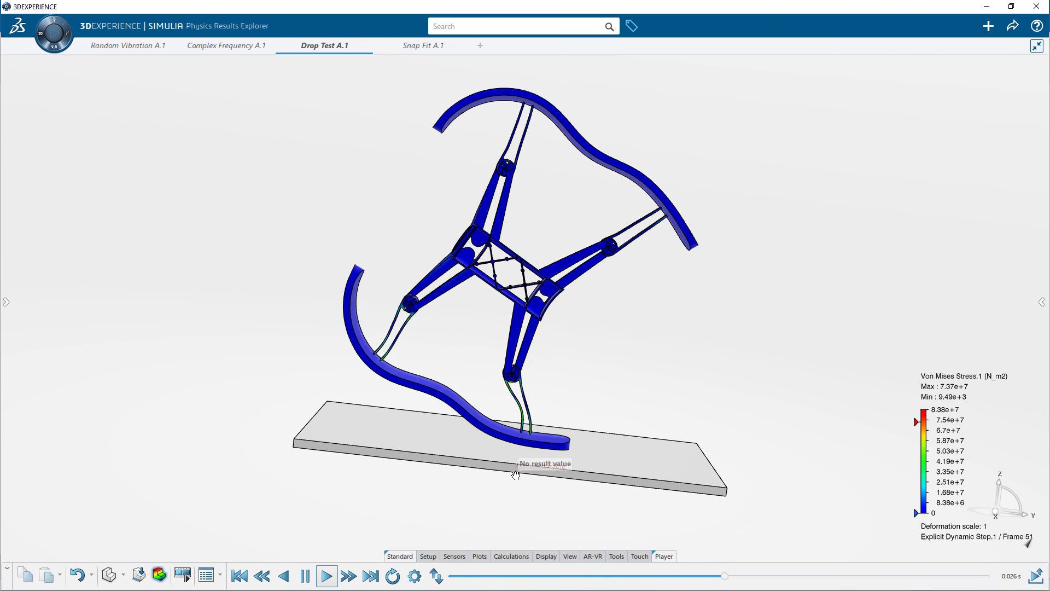
pyautogui.click(326, 575)
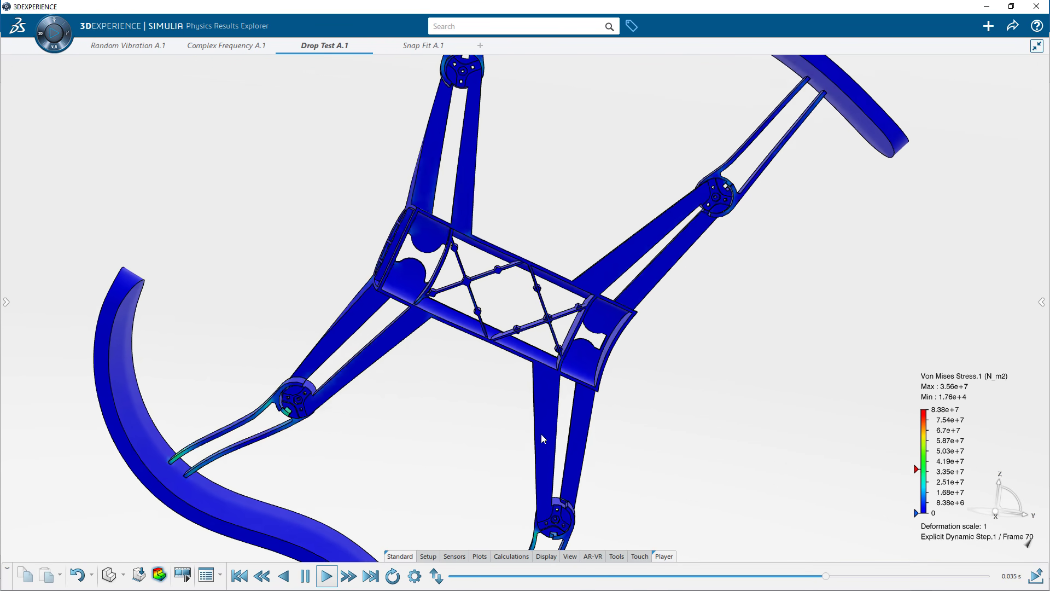
pyautogui.click(422, 45)
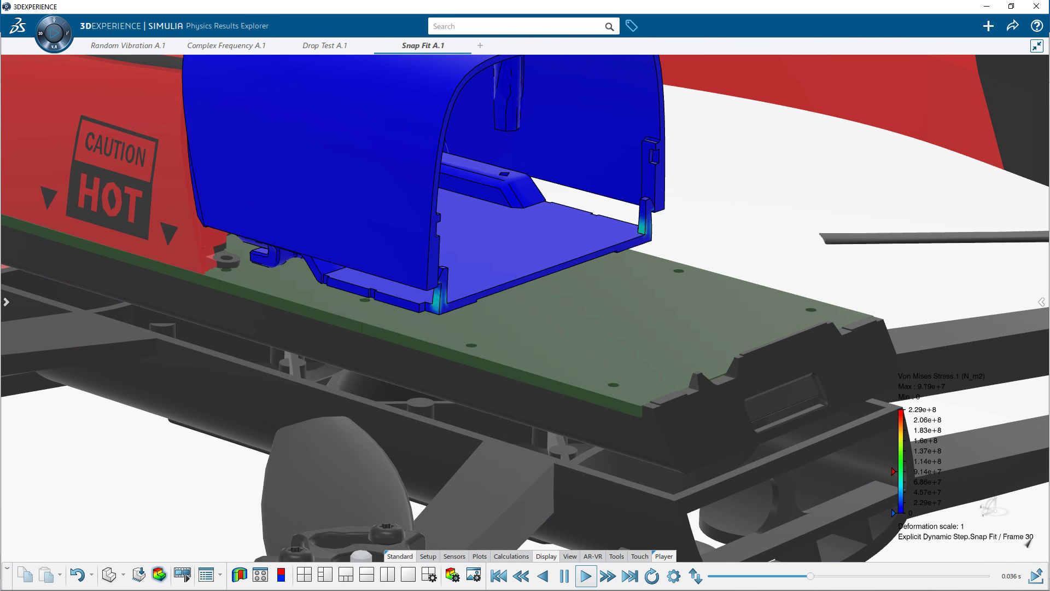
# Step: Play the Snap Fit A.1 von Mises stress animation on the cover
pyautogui.click(585, 576)
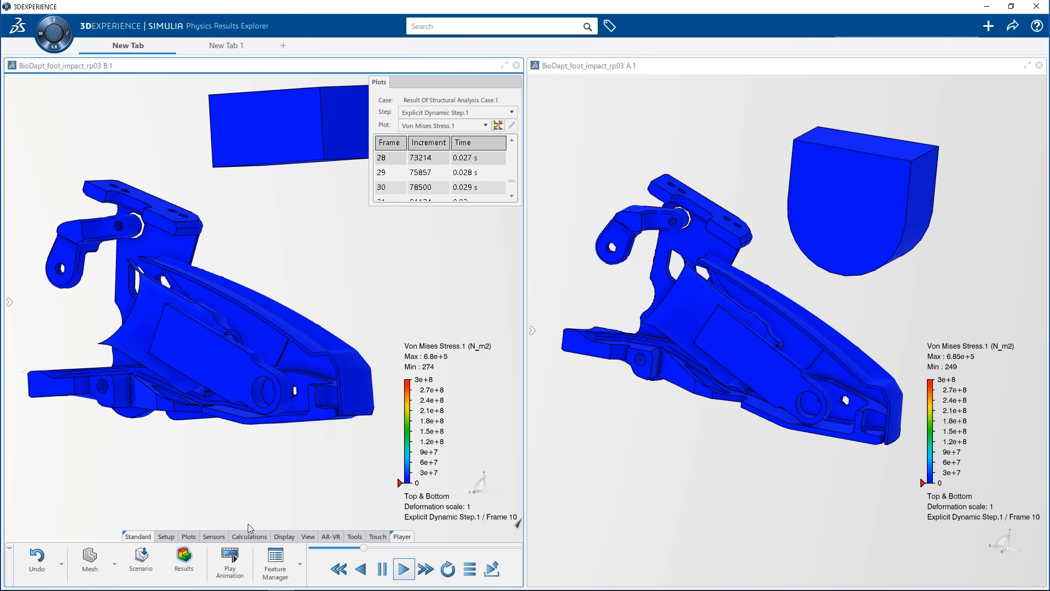
pyautogui.click(403, 569)
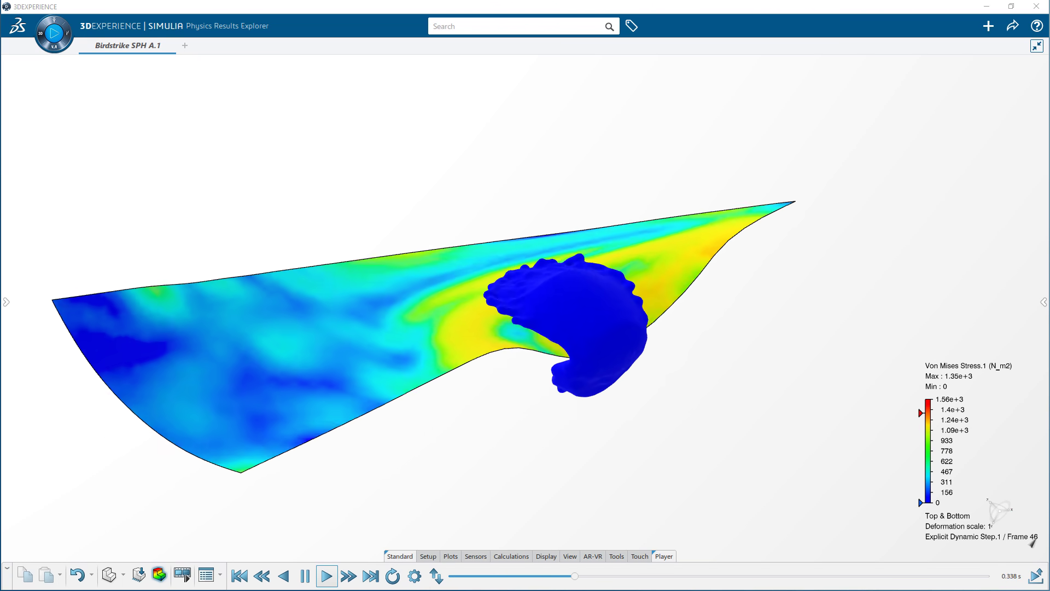
pyautogui.click(326, 575)
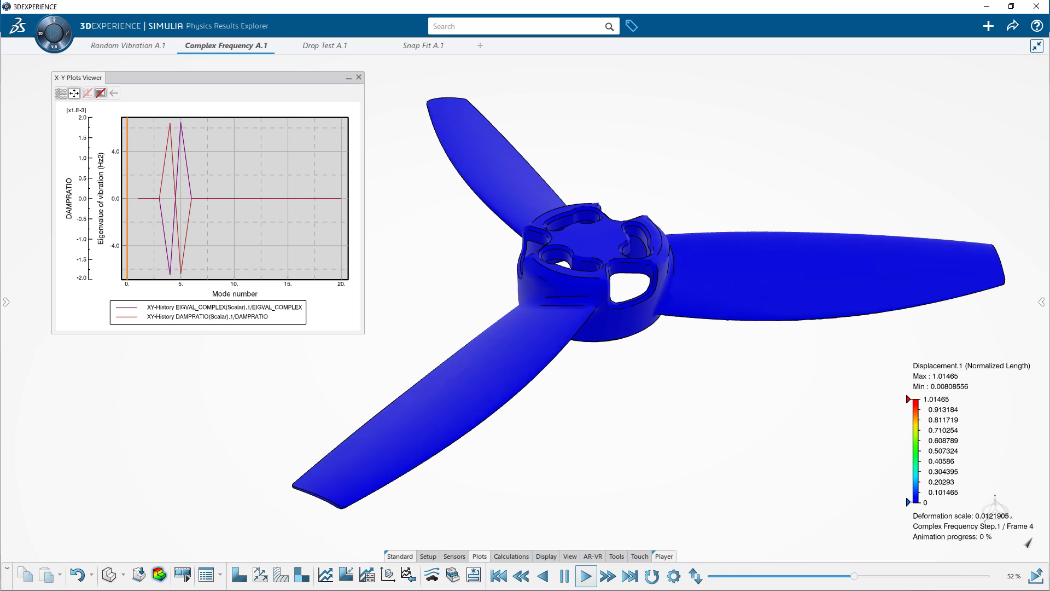
pyautogui.click(325, 46)
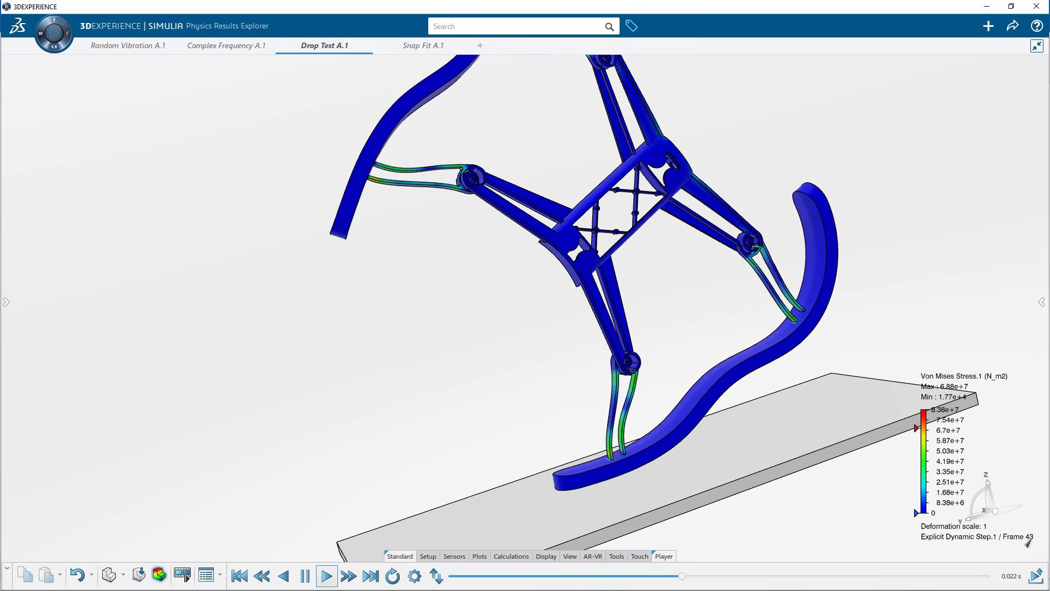
pyautogui.click(421, 46)
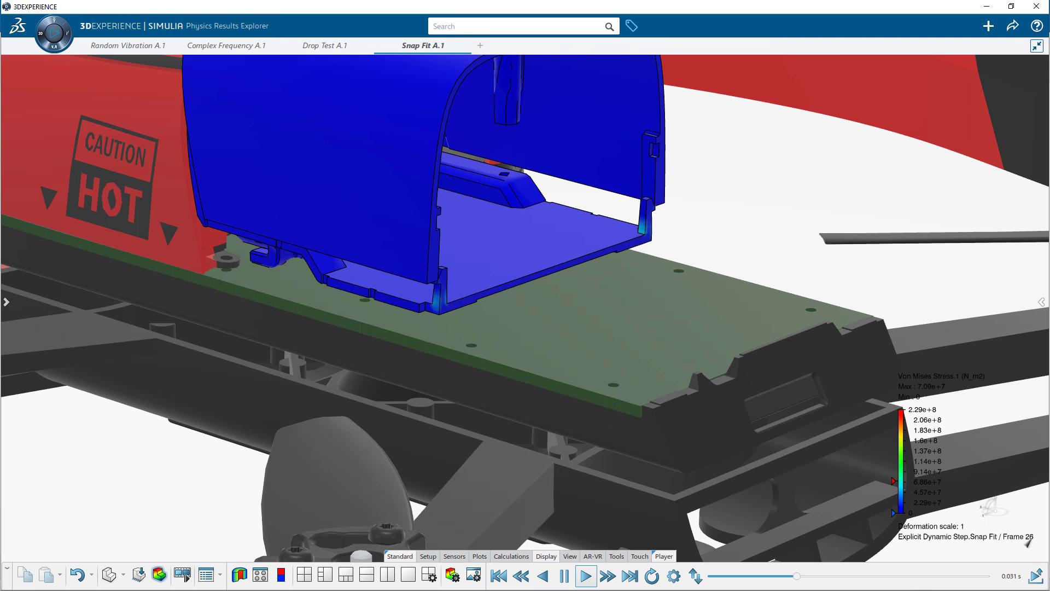